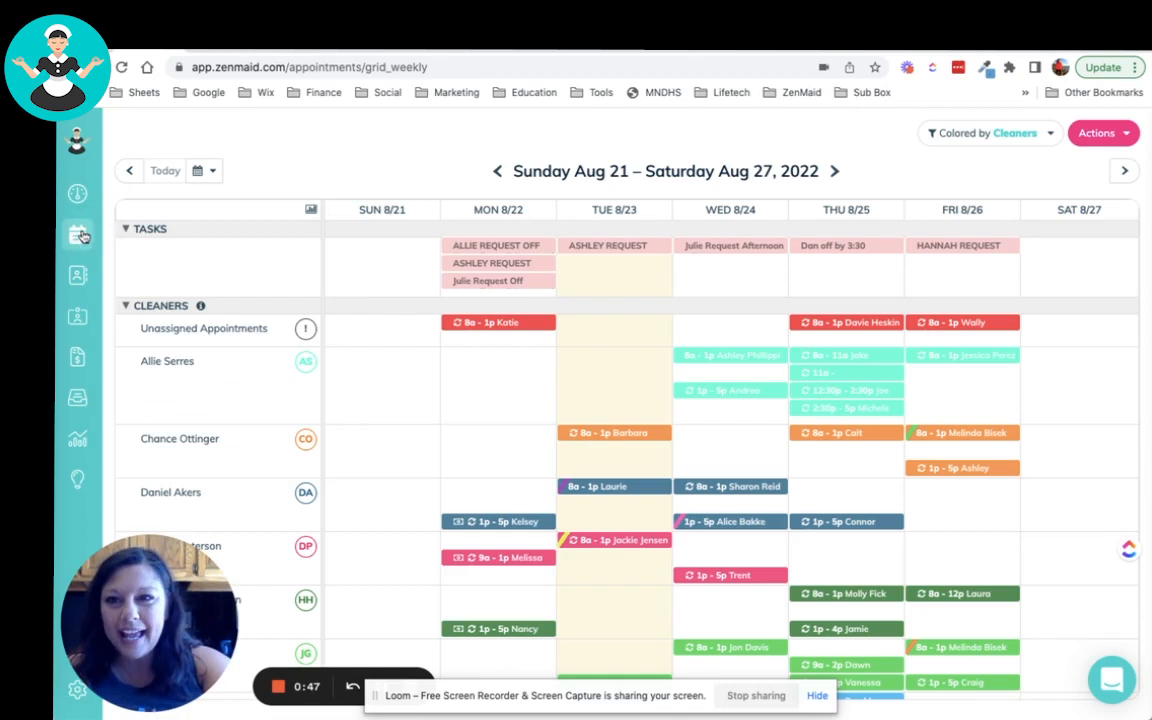
Begin a new appointment in an empty Wed 8/24 slot of a cleaner's row
click(76, 232)
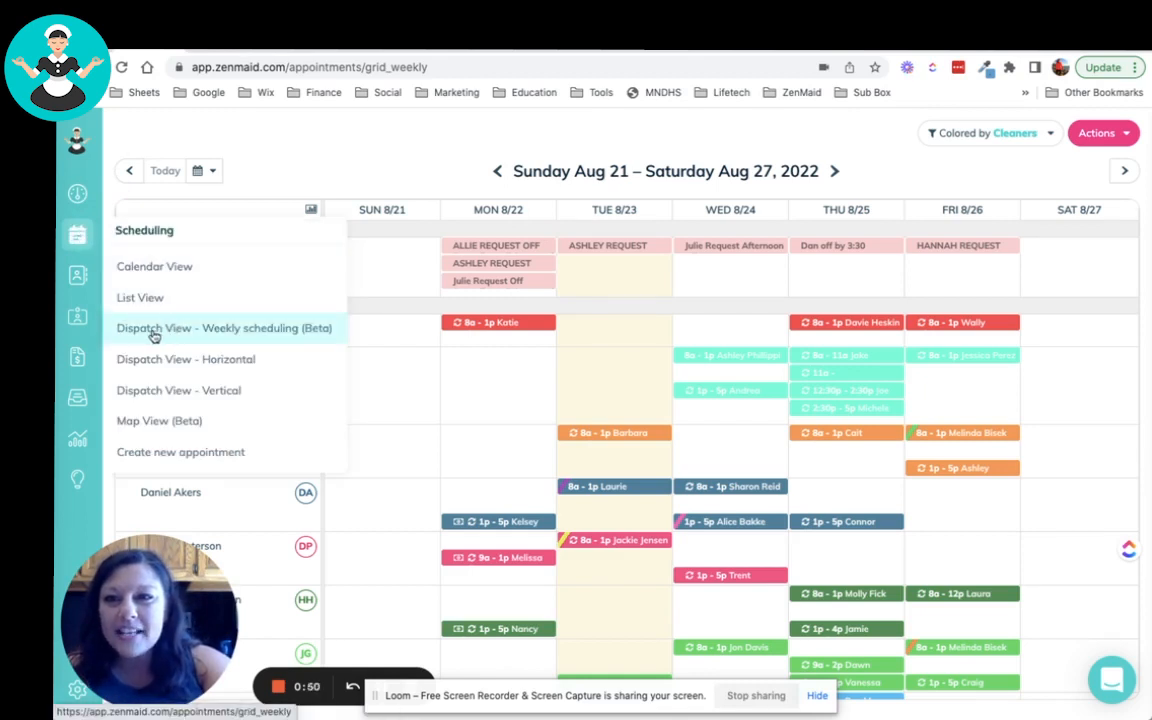
mouse_move(244, 340)
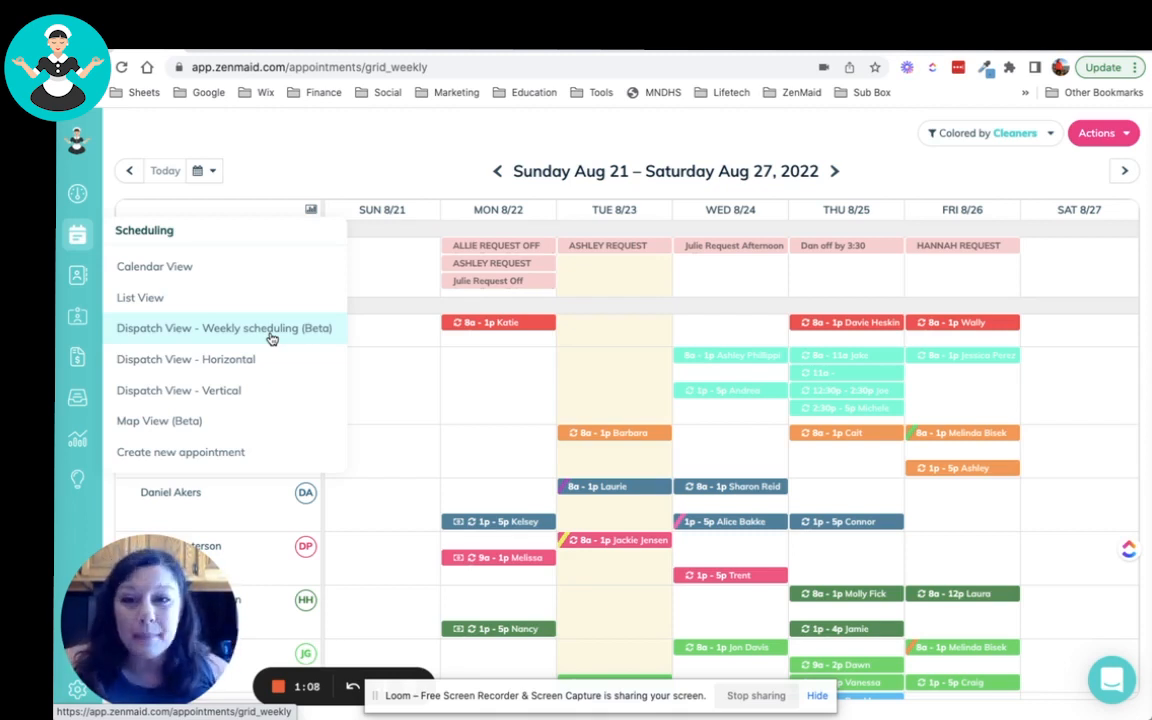
mouse_move(492, 266)
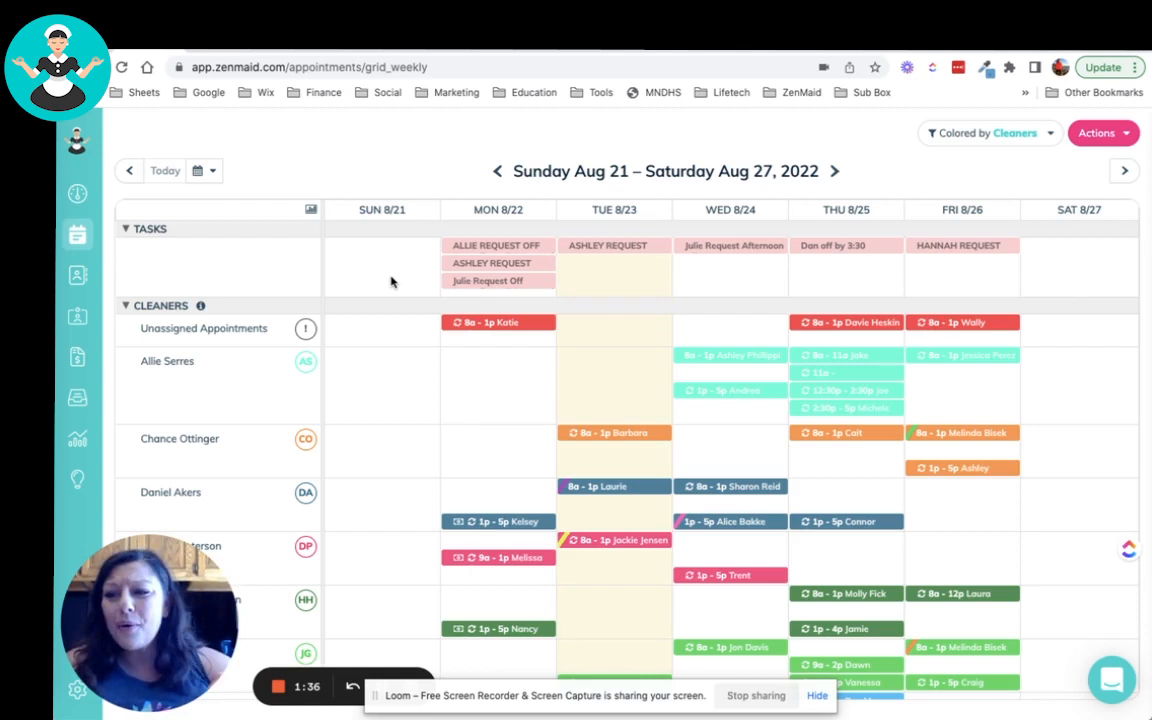
mouse_move(378, 348)
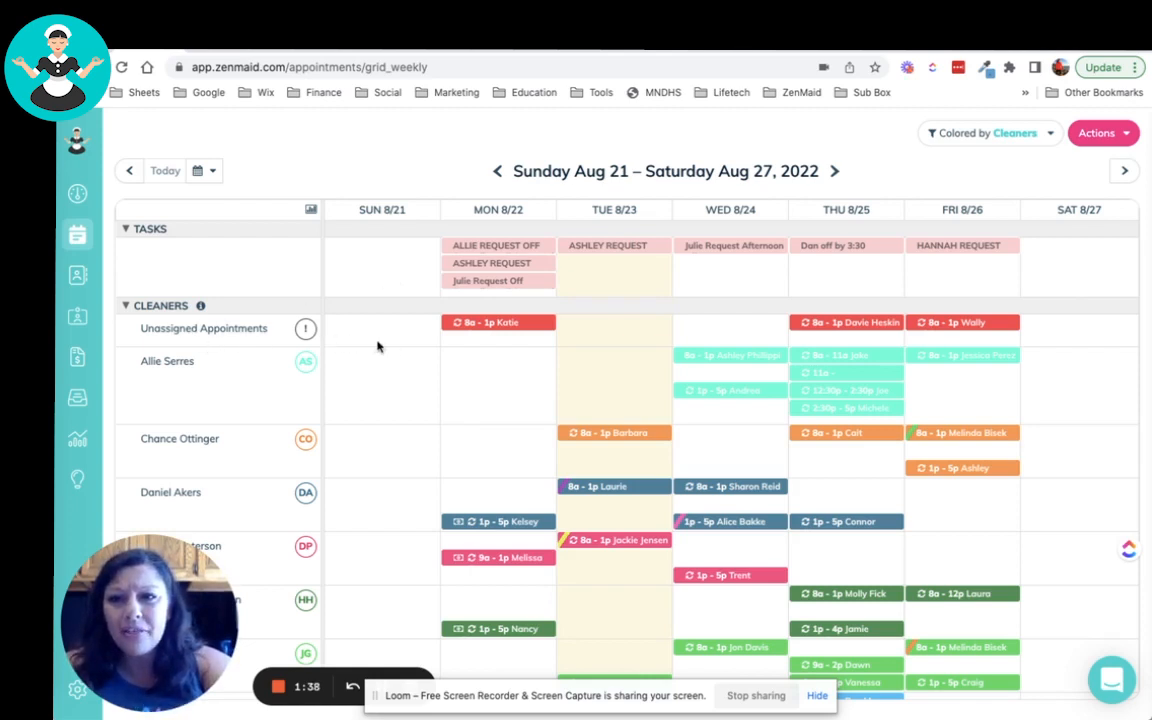
mouse_move(592, 336)
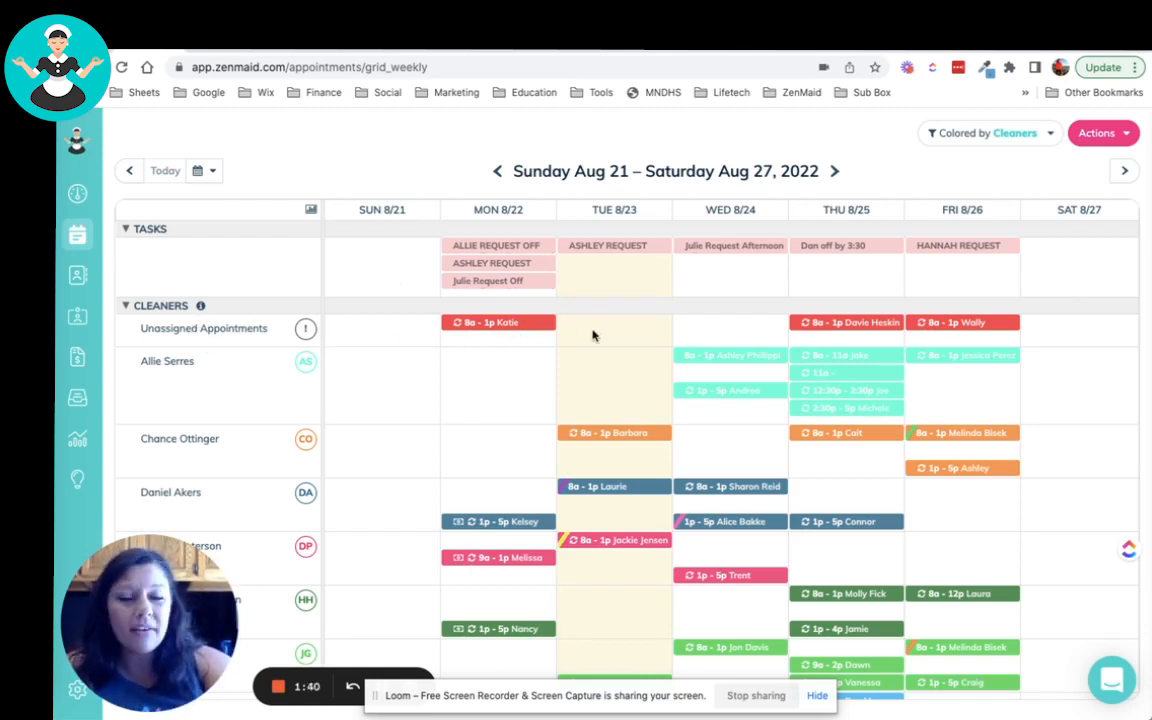
mouse_move(728, 318)
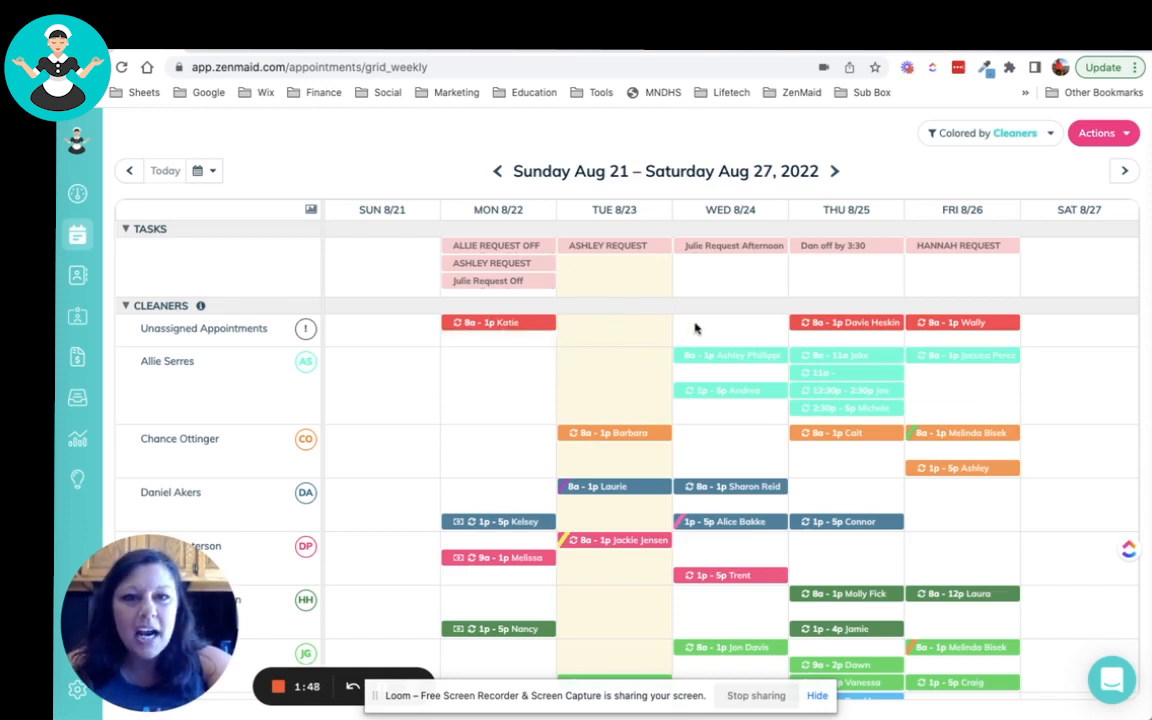
mouse_move(988, 350)
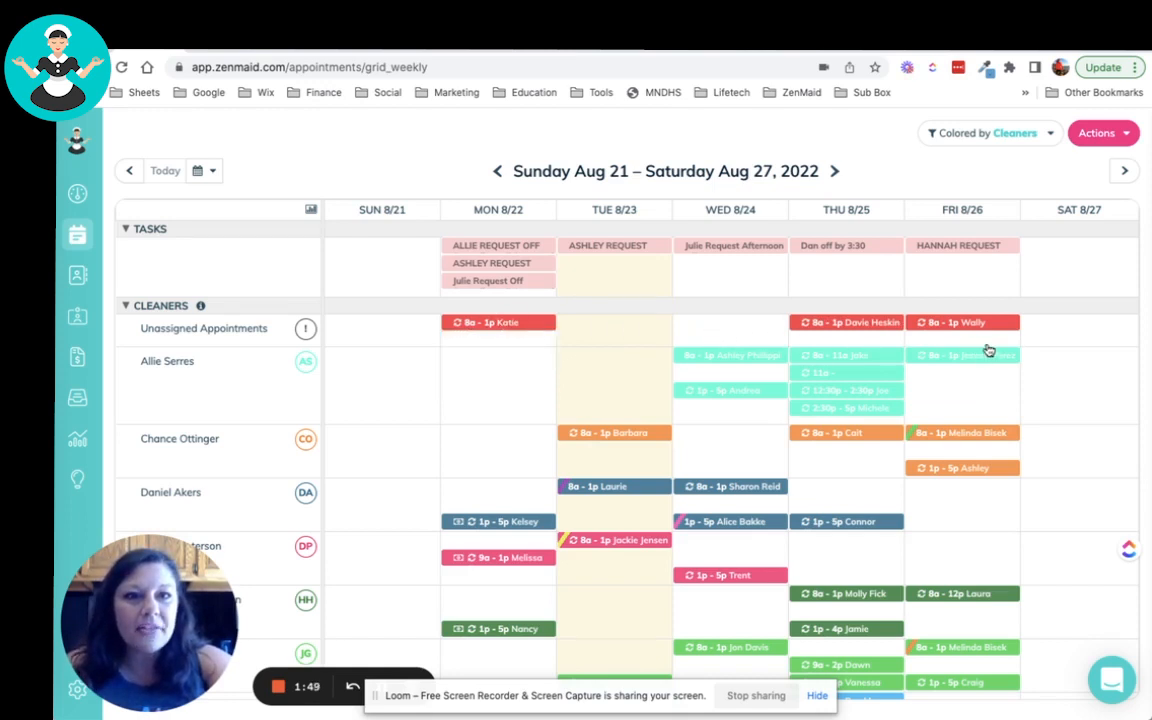
mouse_move(932, 344)
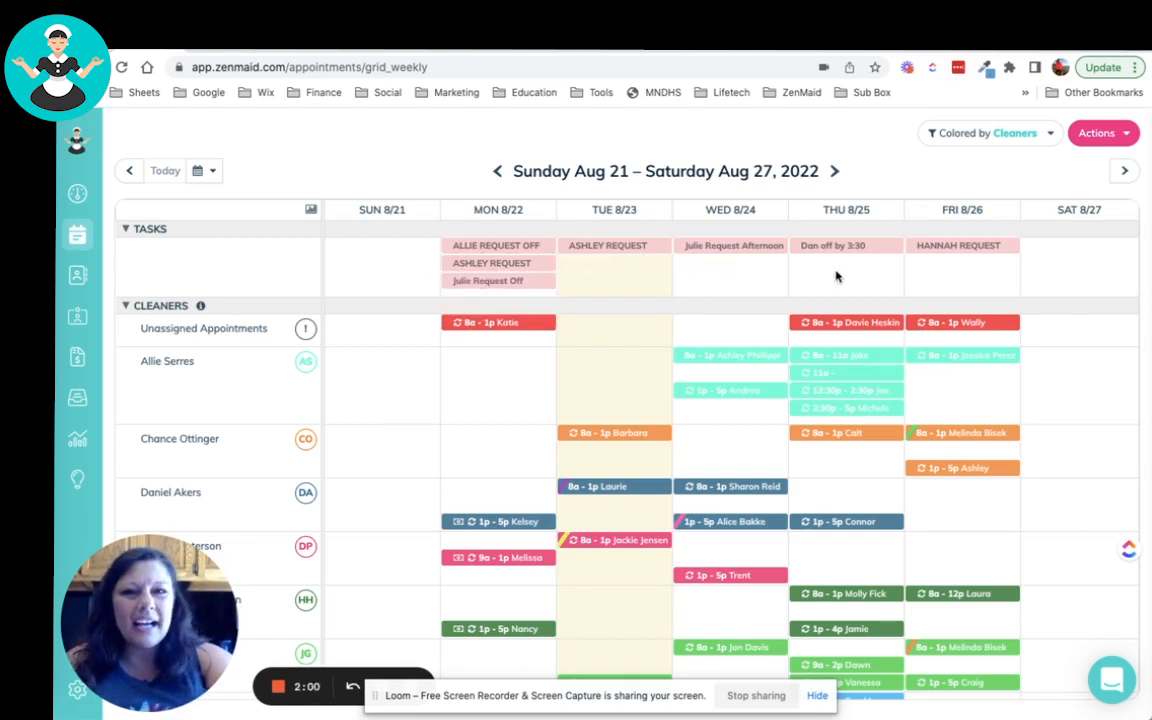
mouse_move(920, 288)
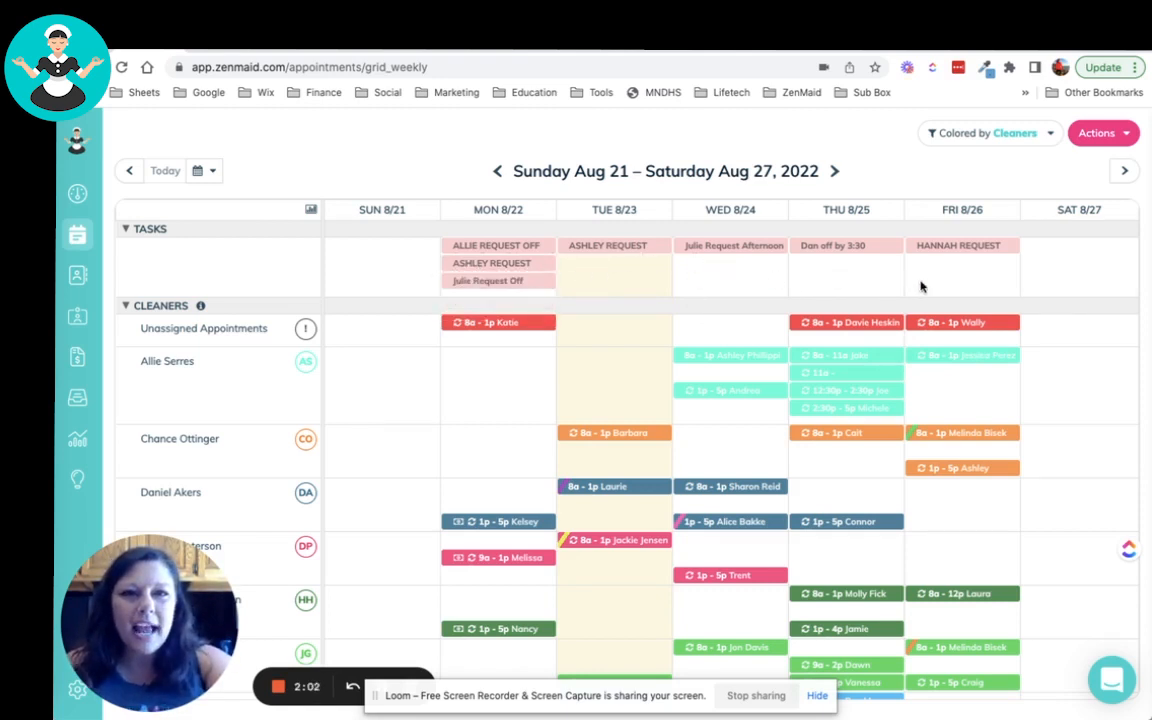
mouse_move(952, 284)
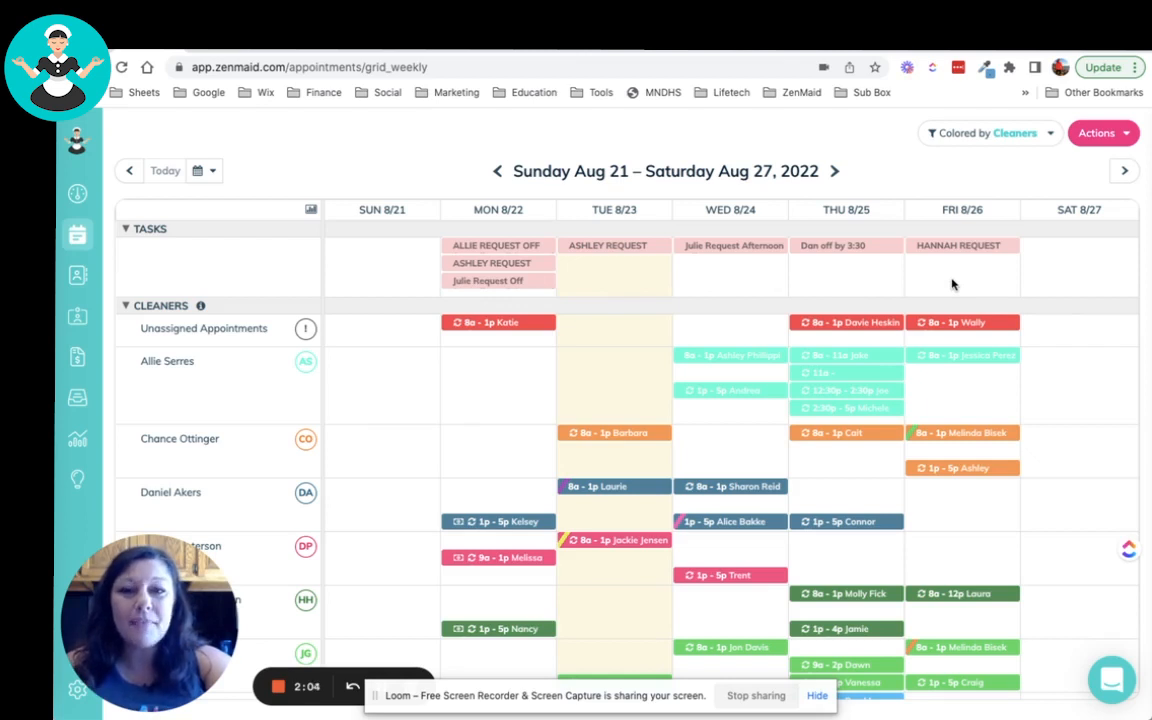
mouse_move(886, 296)
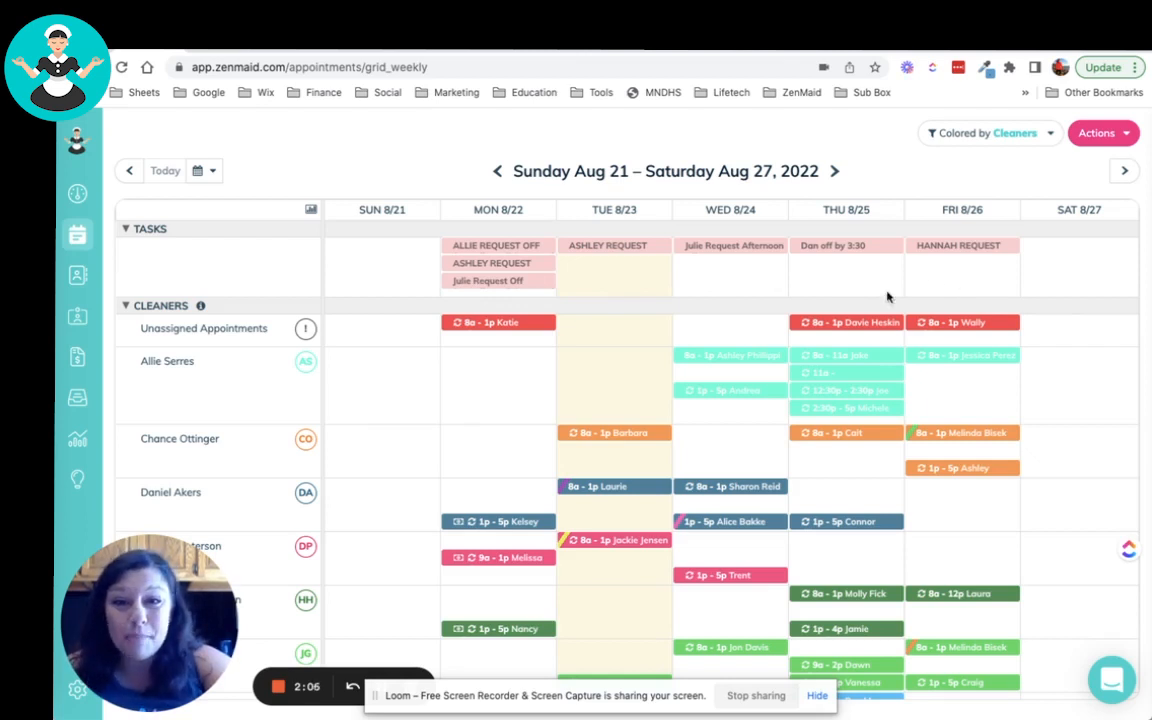
mouse_move(464, 456)
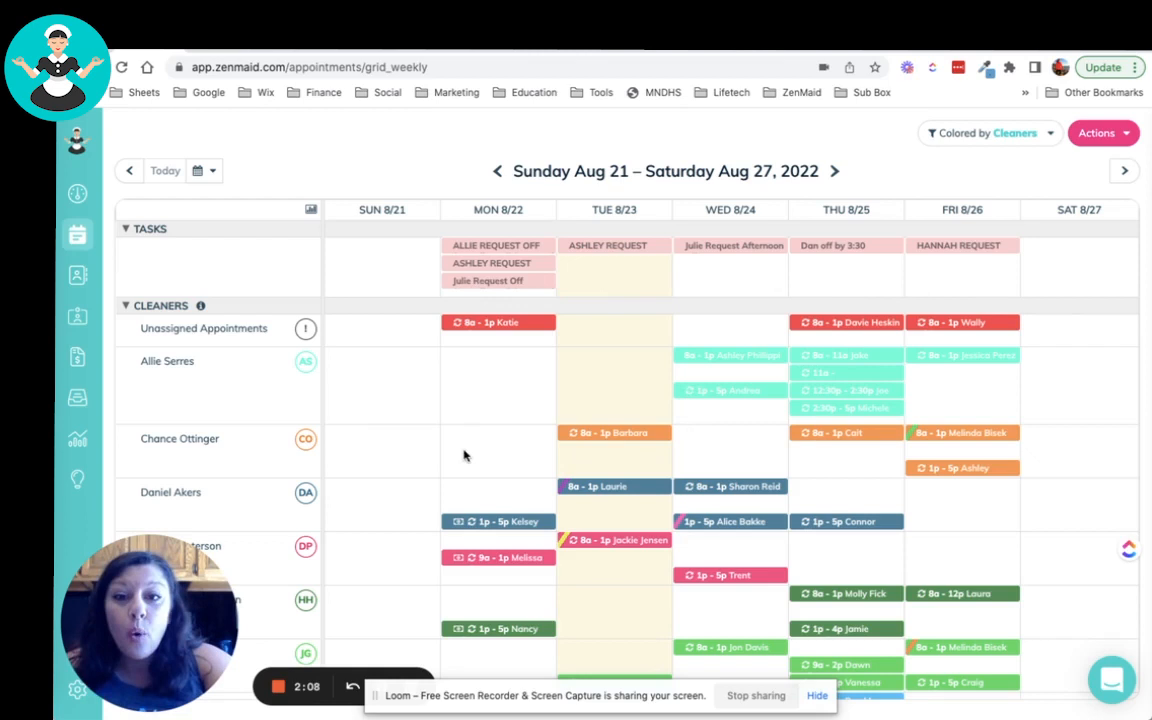
mouse_move(858, 510)
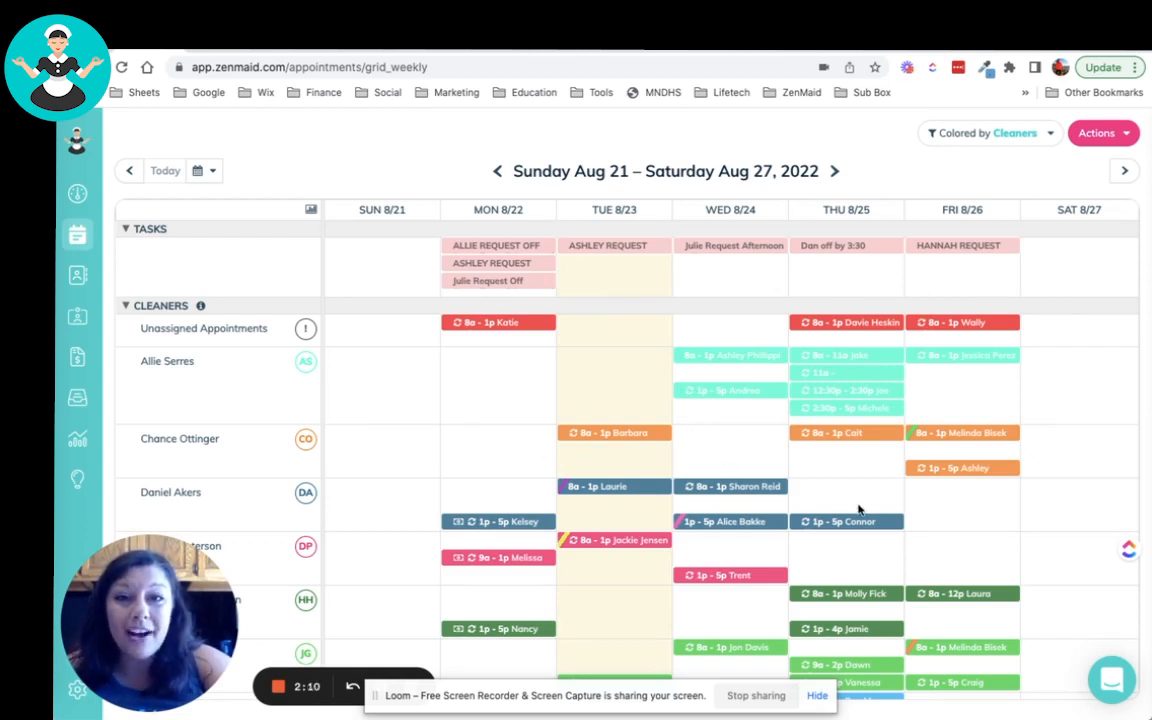
mouse_move(464, 276)
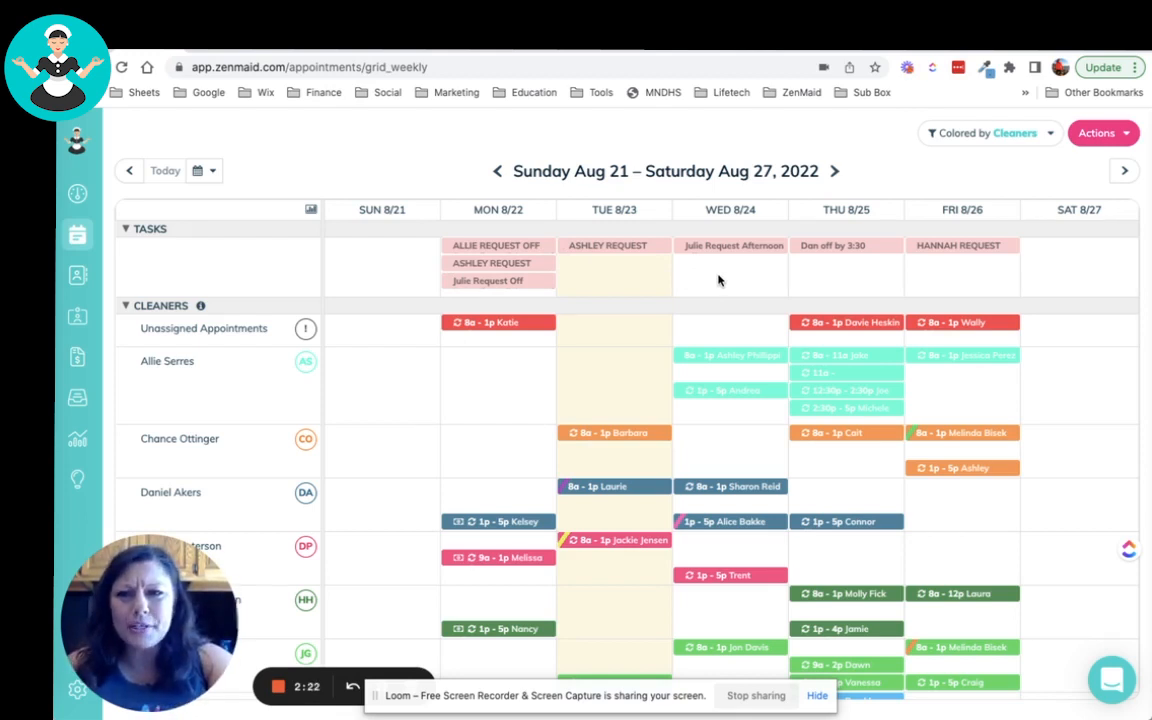
mouse_move(688, 344)
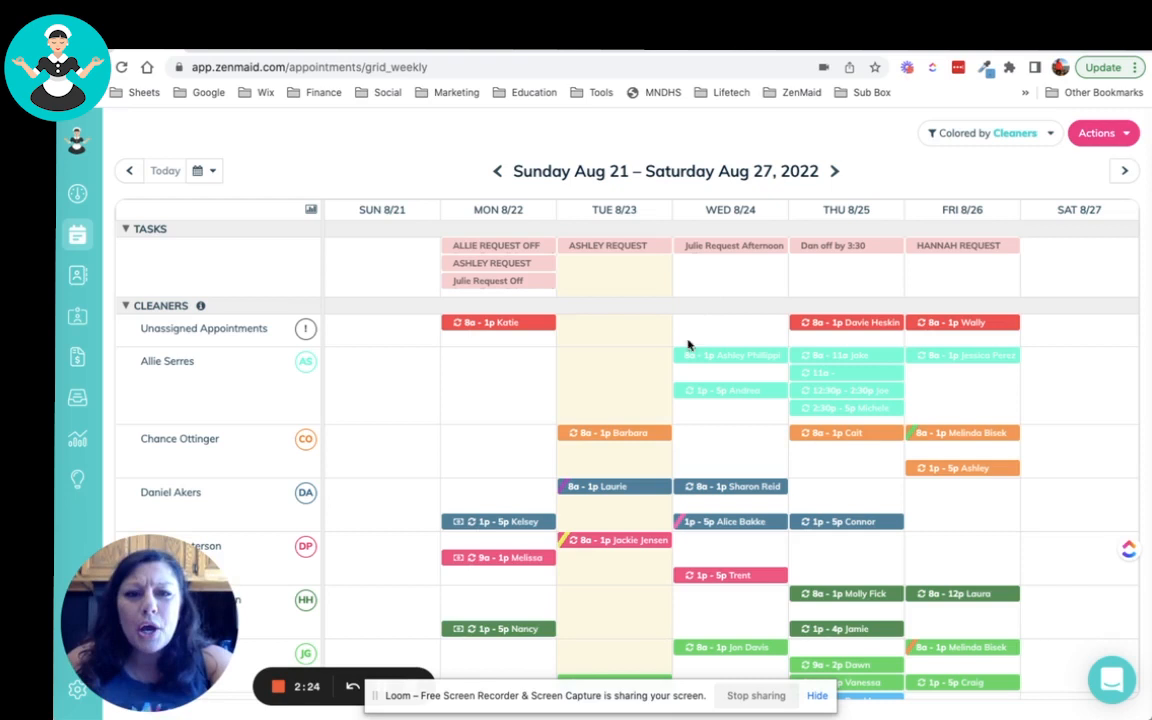
mouse_move(532, 436)
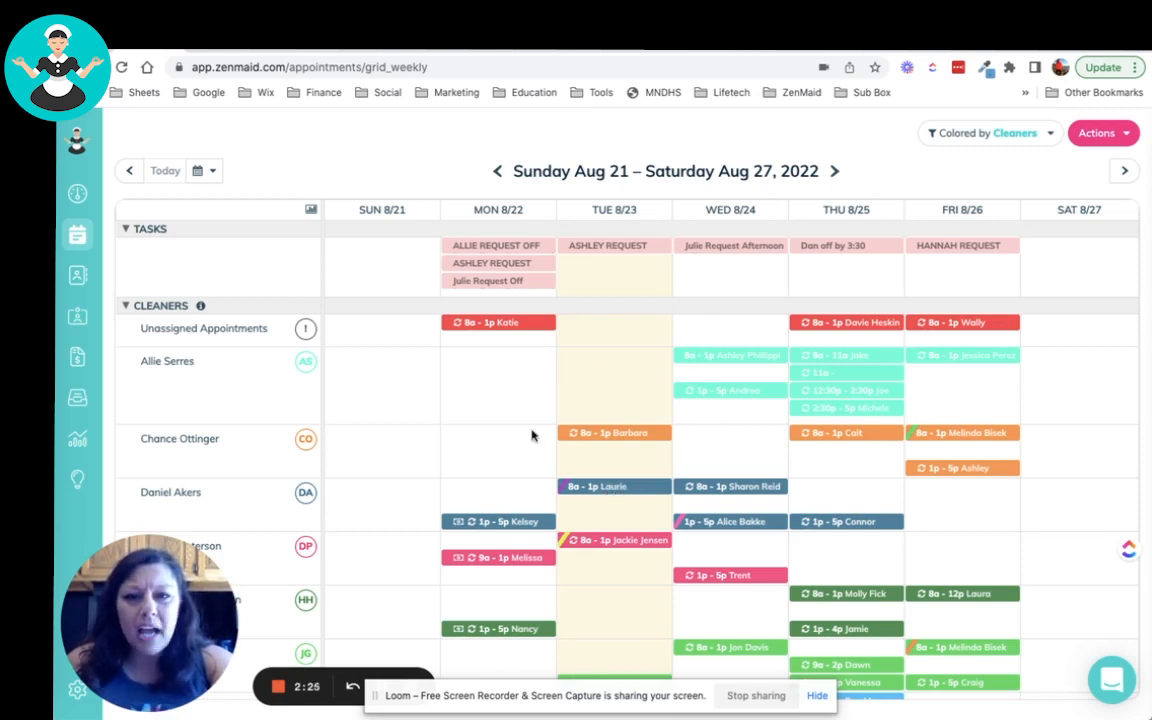
mouse_move(618, 462)
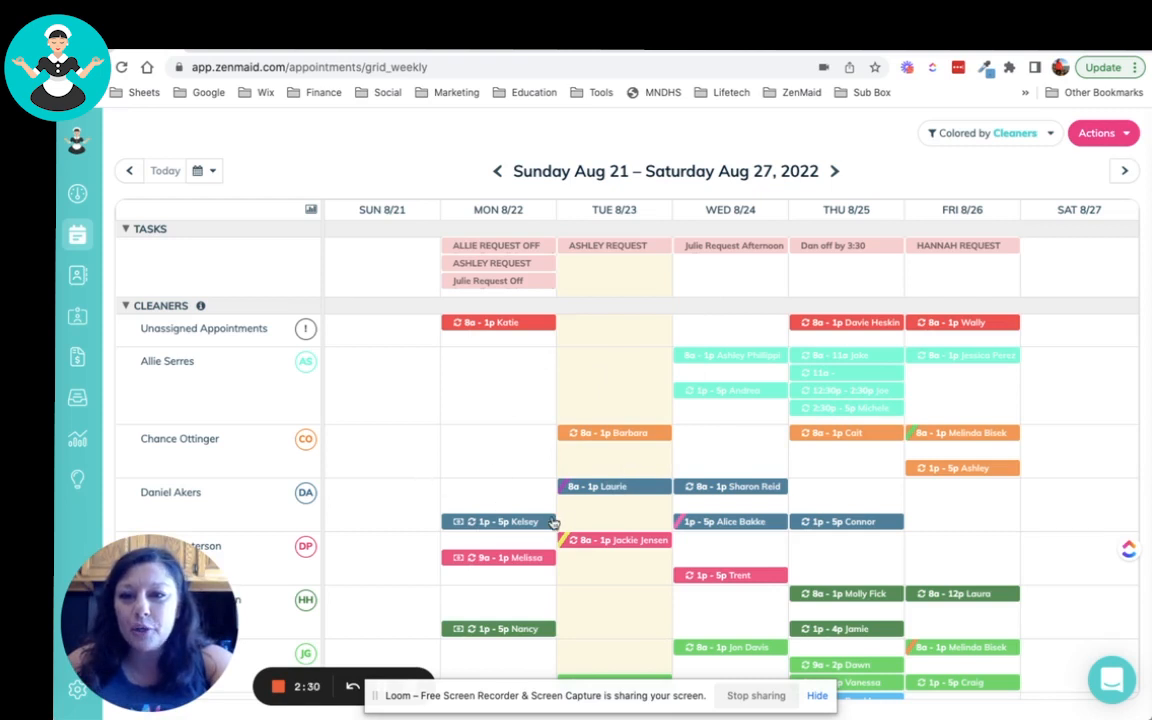
mouse_move(588, 572)
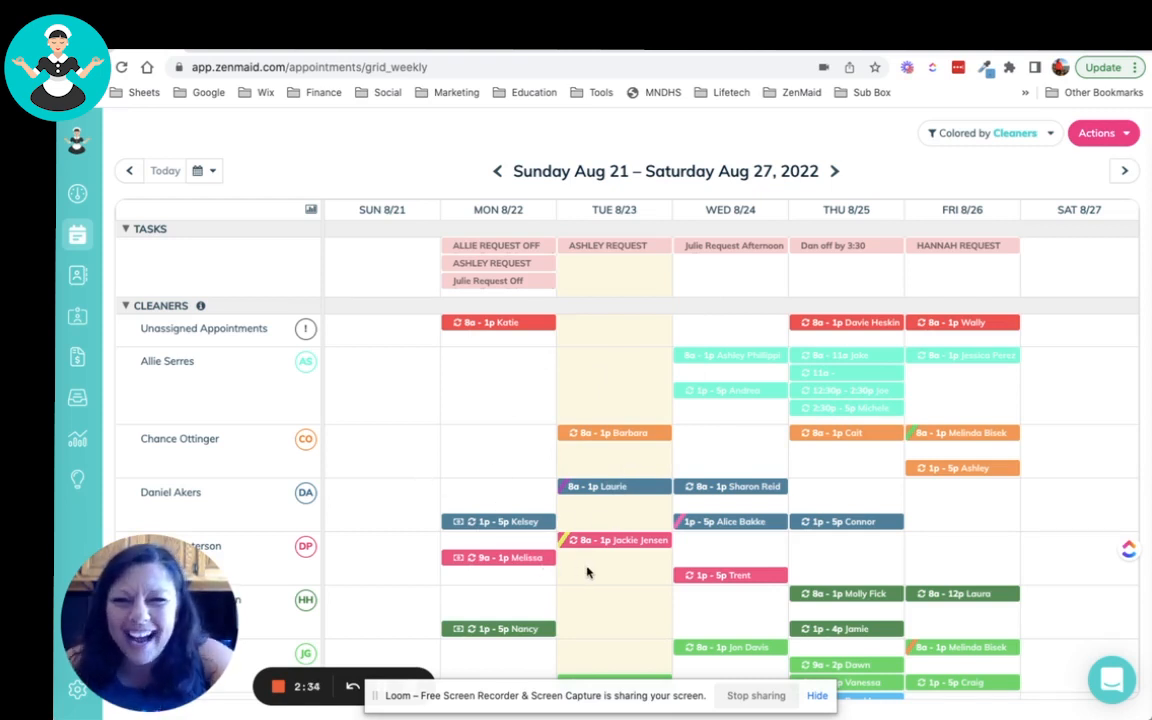
mouse_move(830, 492)
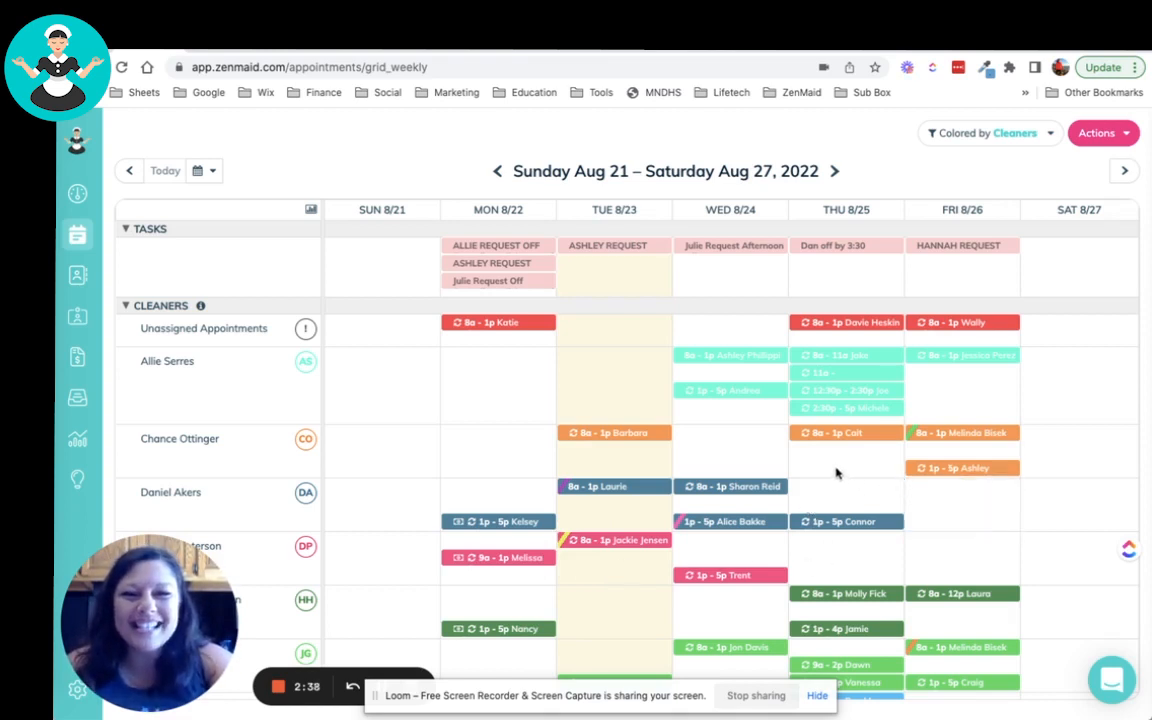
mouse_move(832, 368)
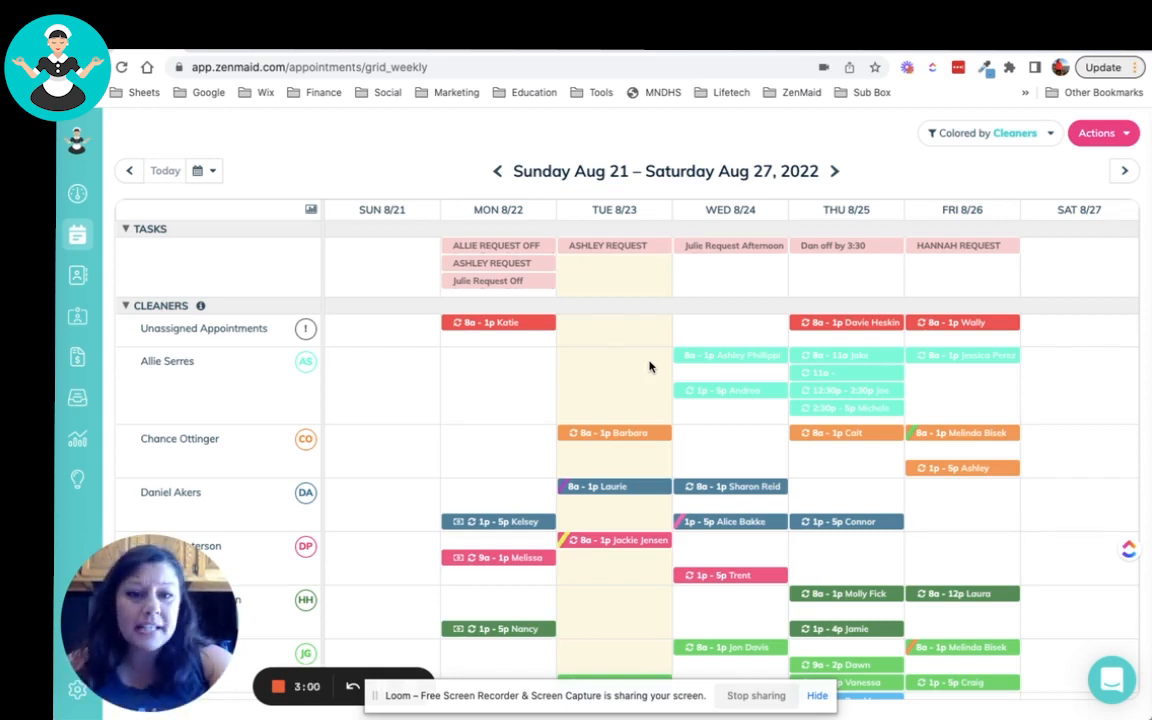
click(730, 444)
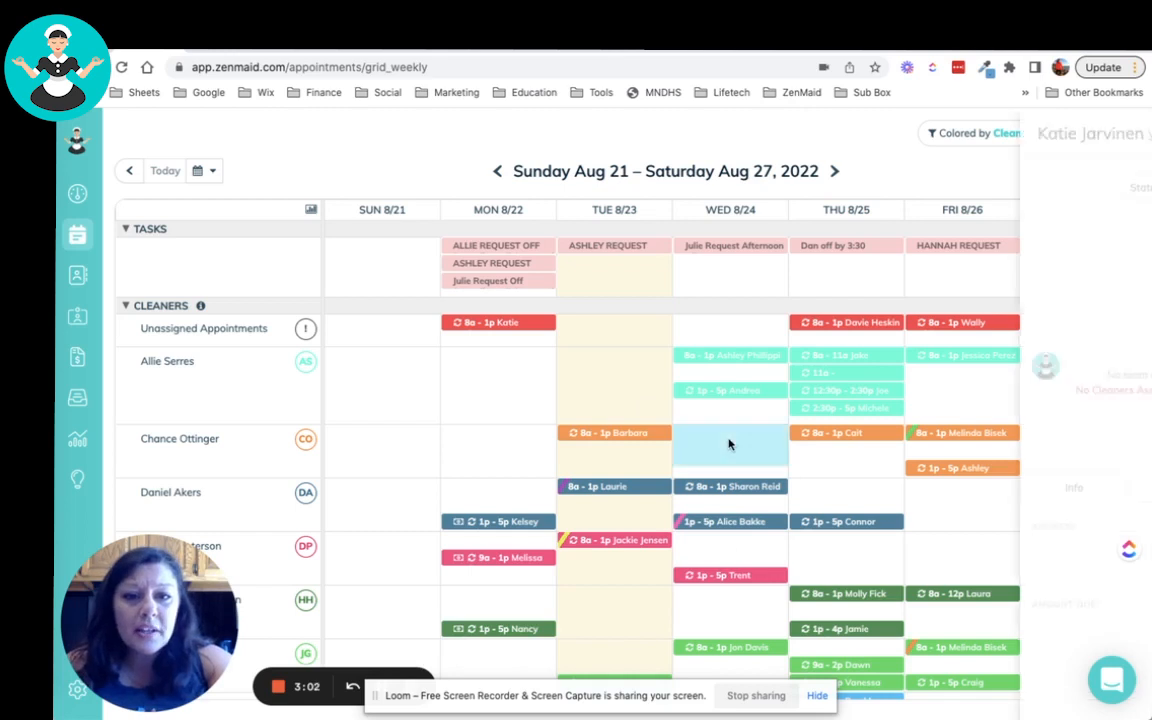
Close the Create Appointment panel without saving anything
click(730, 444)
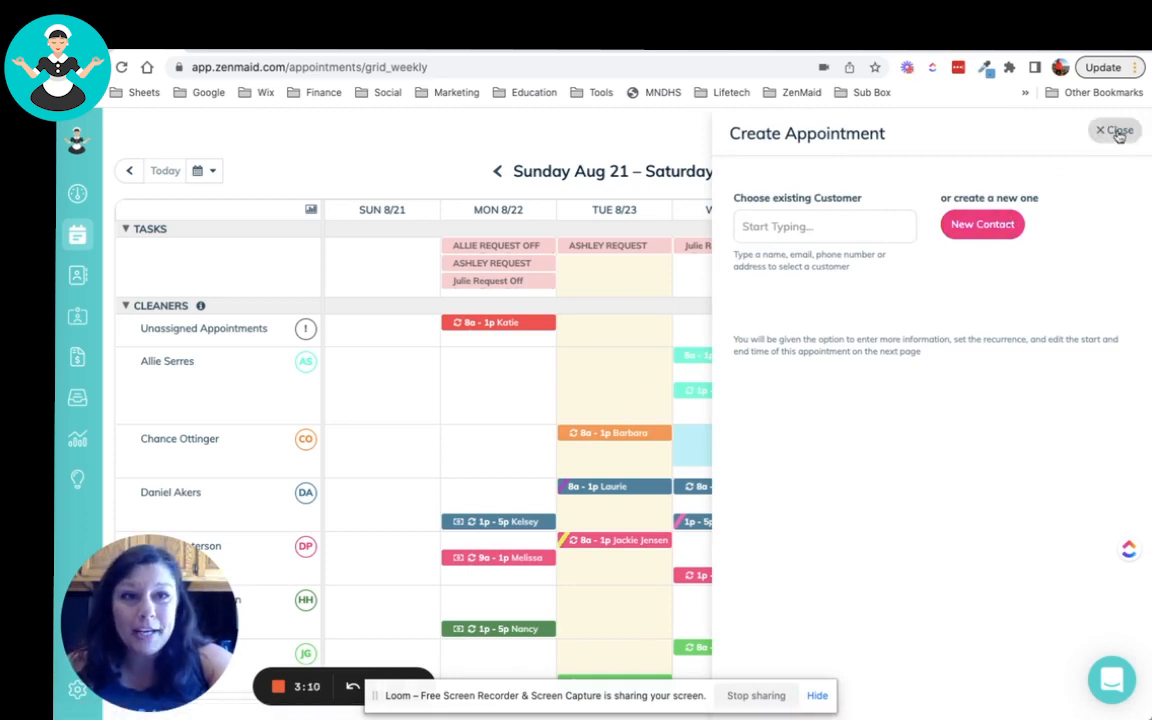
click(1114, 130)
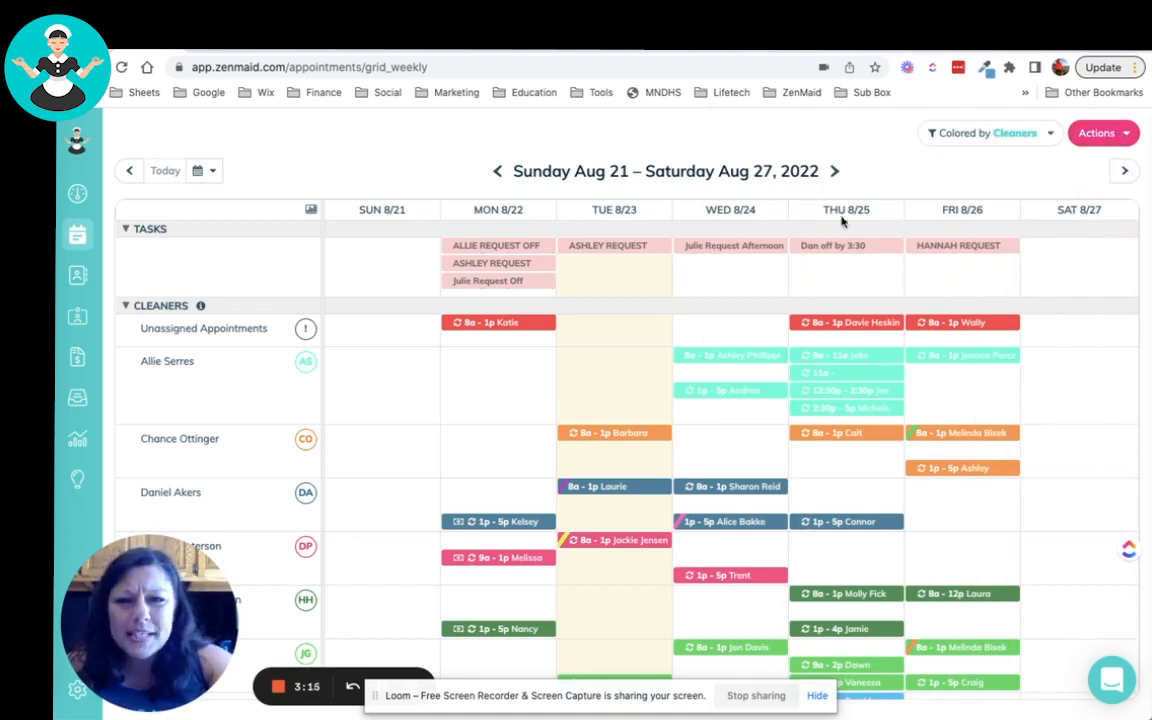
scroll(down, 3)
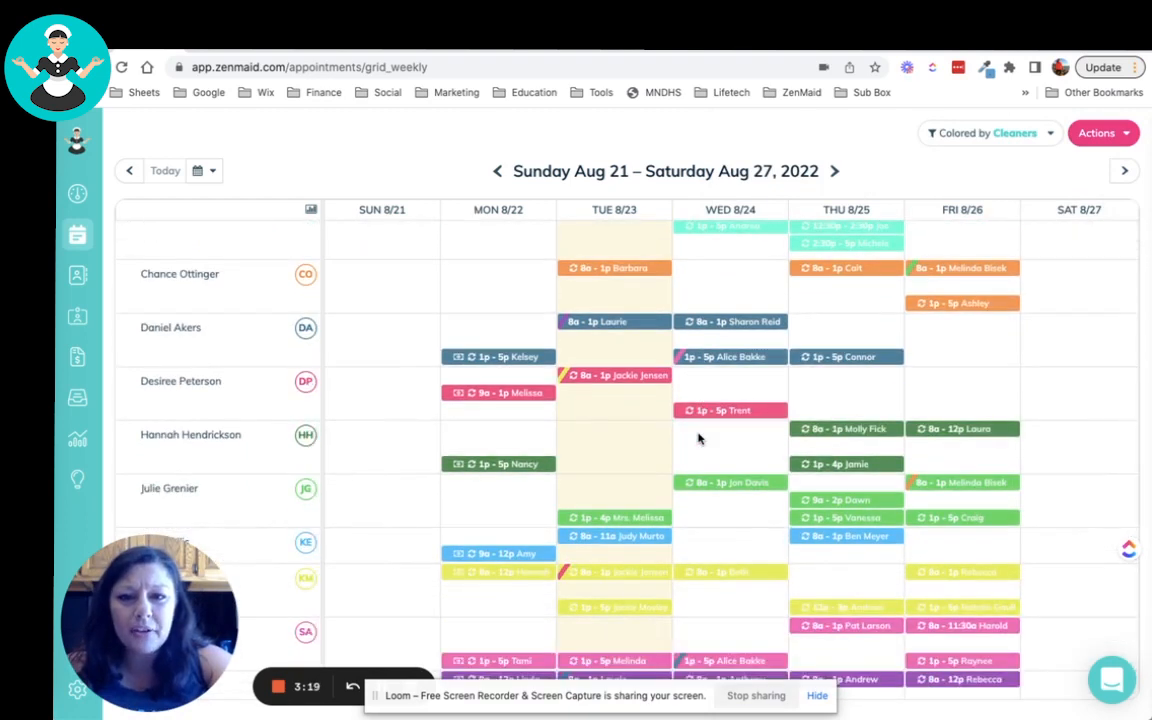
mouse_move(464, 322)
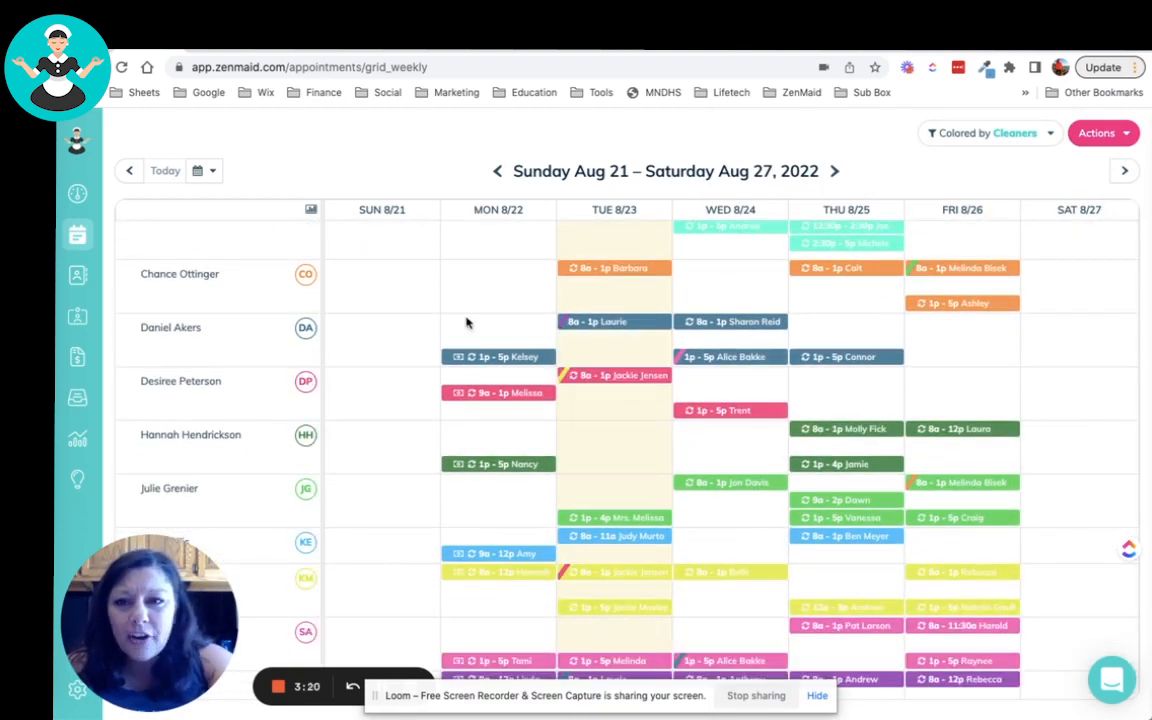
mouse_move(614, 320)
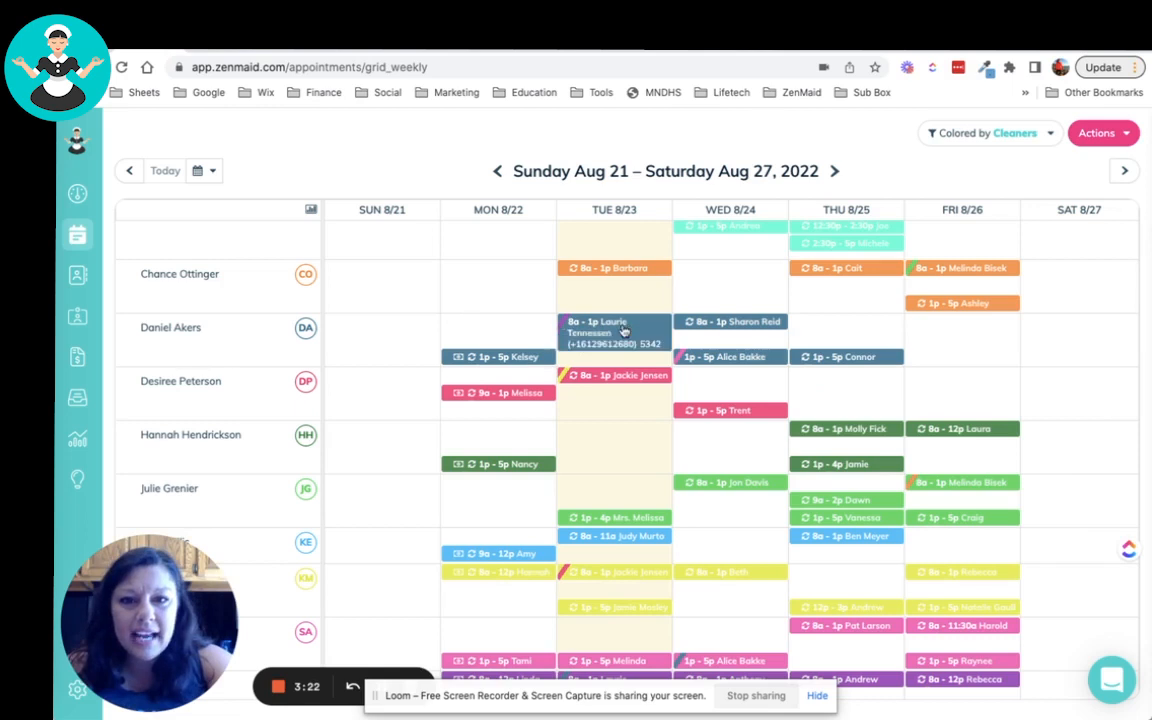
scroll(down, 3)
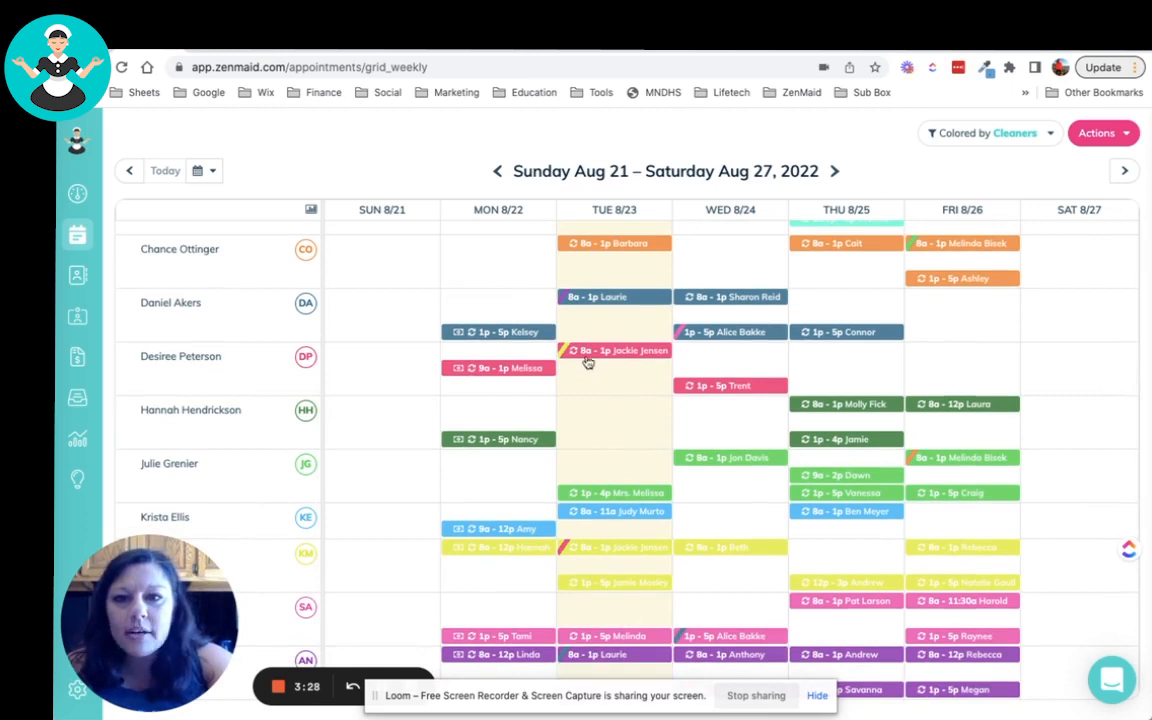
mouse_move(604, 568)
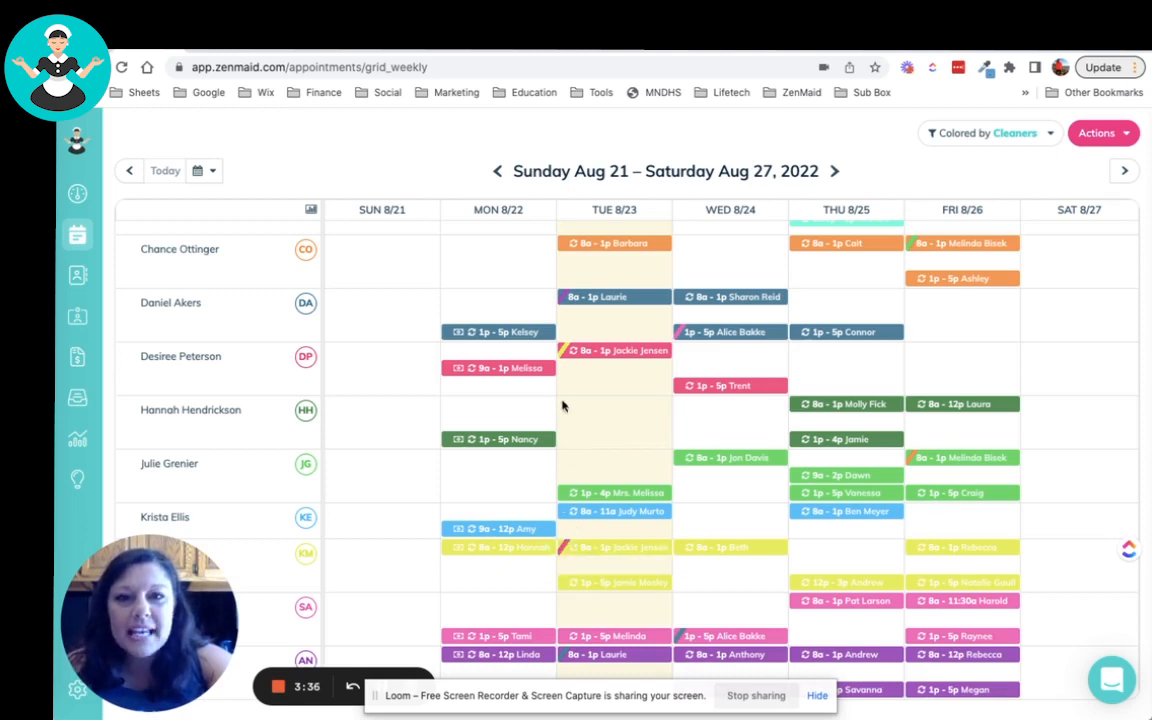
mouse_move(562, 552)
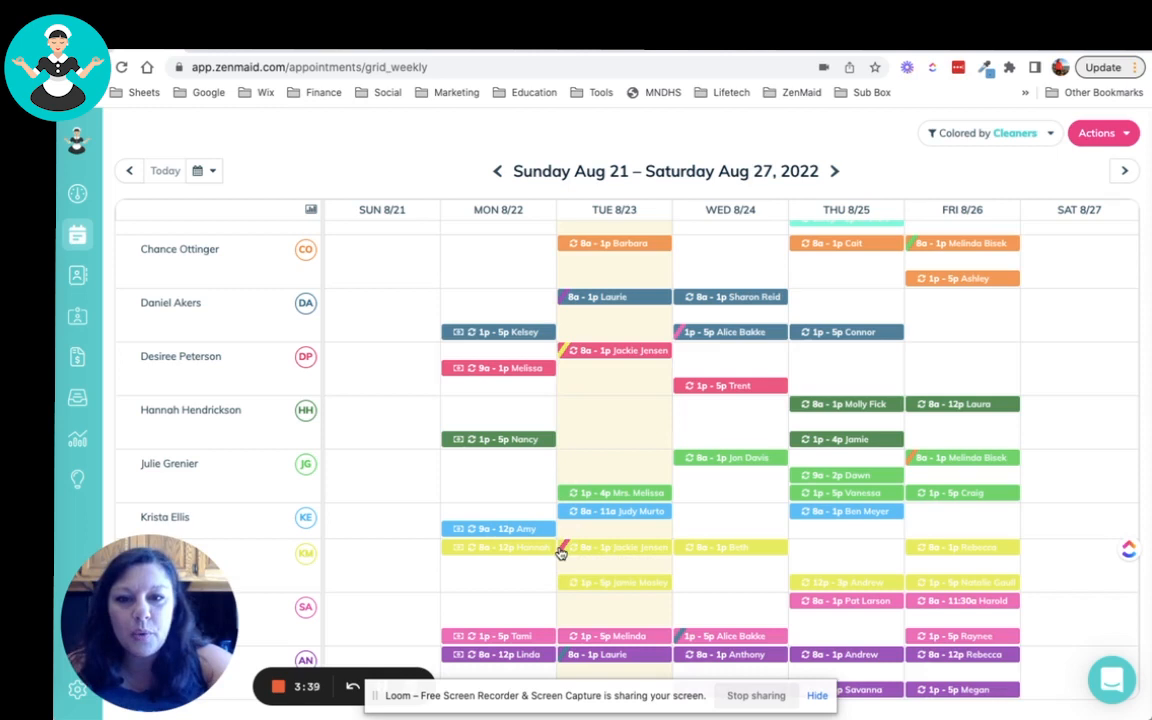
mouse_move(524, 584)
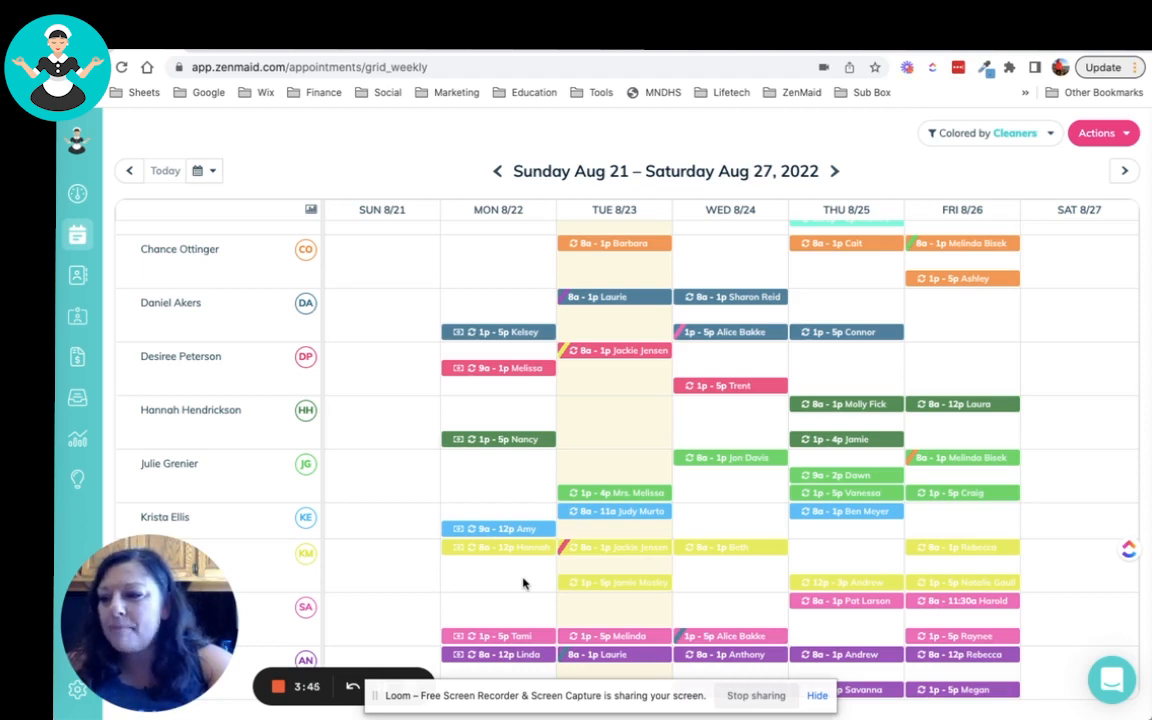
mouse_move(576, 356)
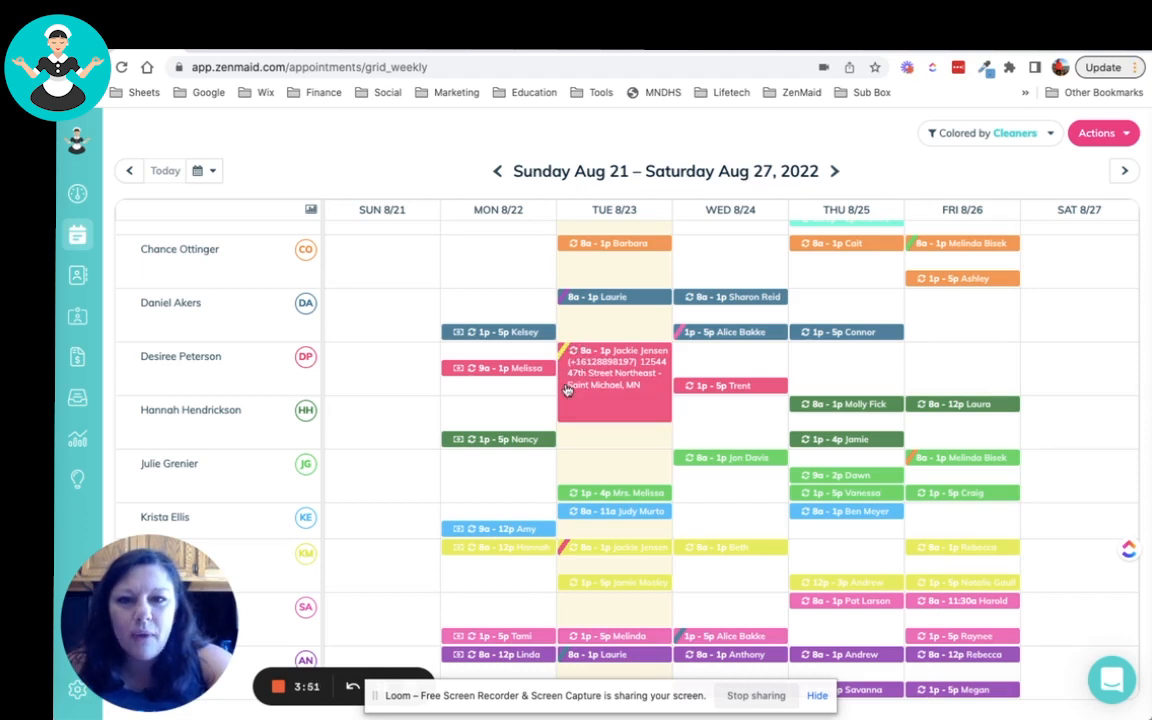
mouse_move(616, 444)
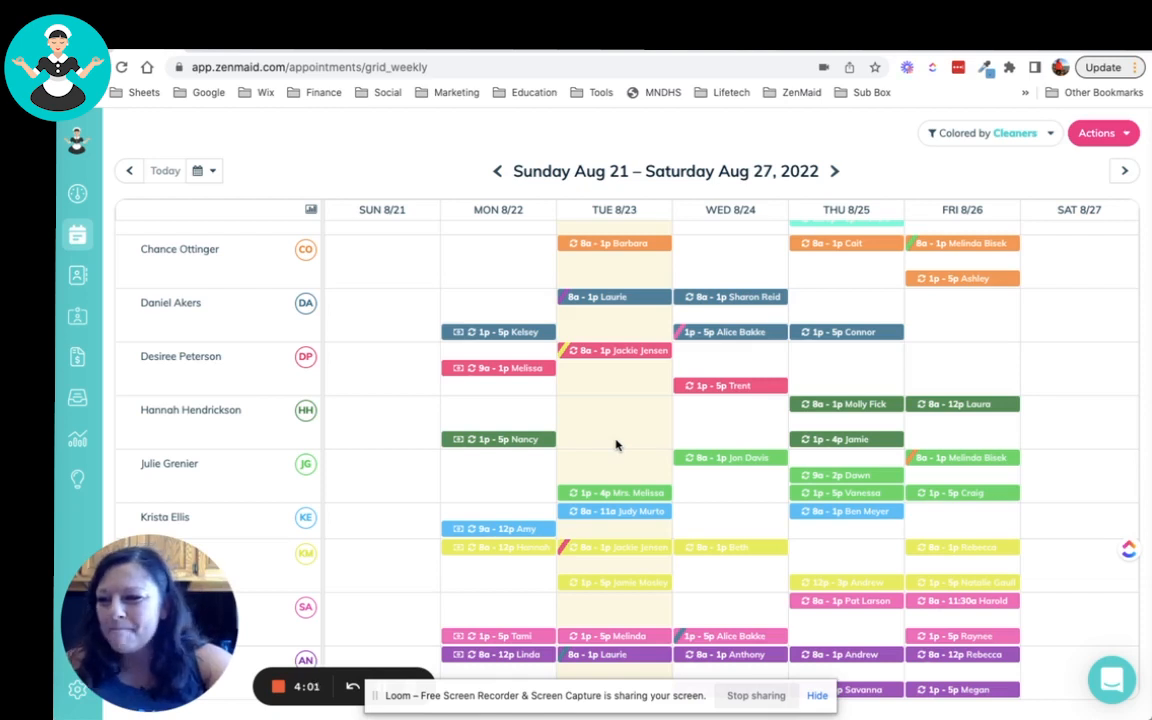
mouse_move(416, 170)
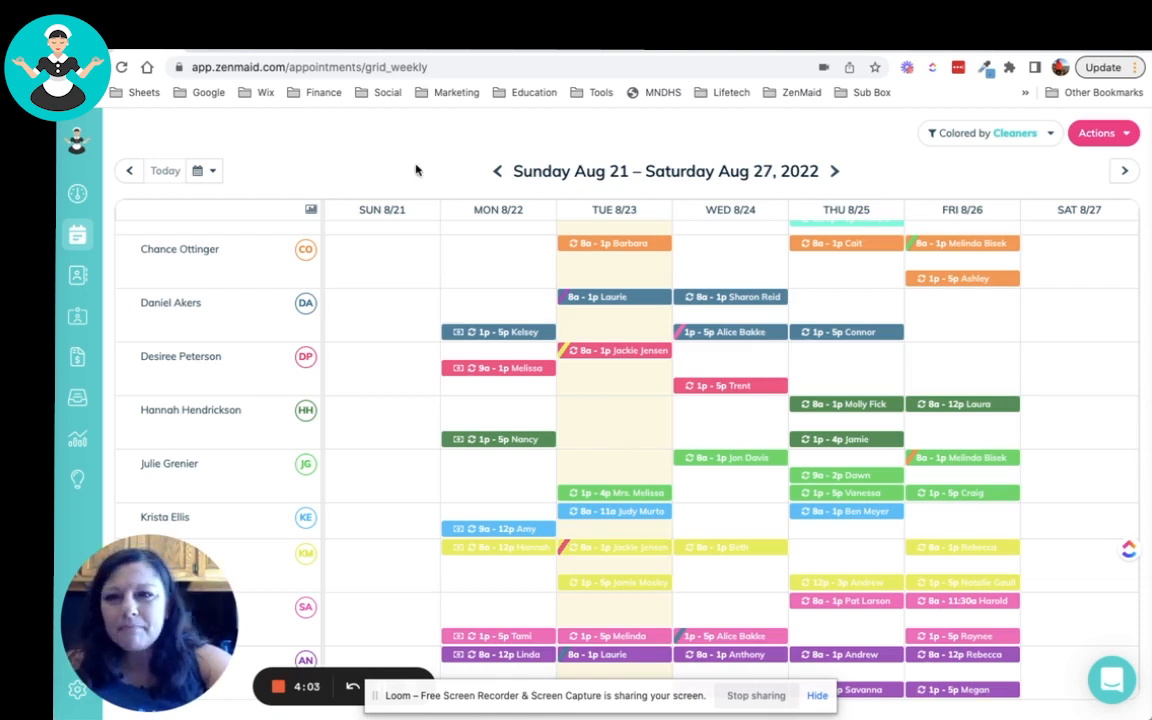
Expand the daily summary showing revenue, man hours, appointment count and paid/assigned percentages
click(312, 210)
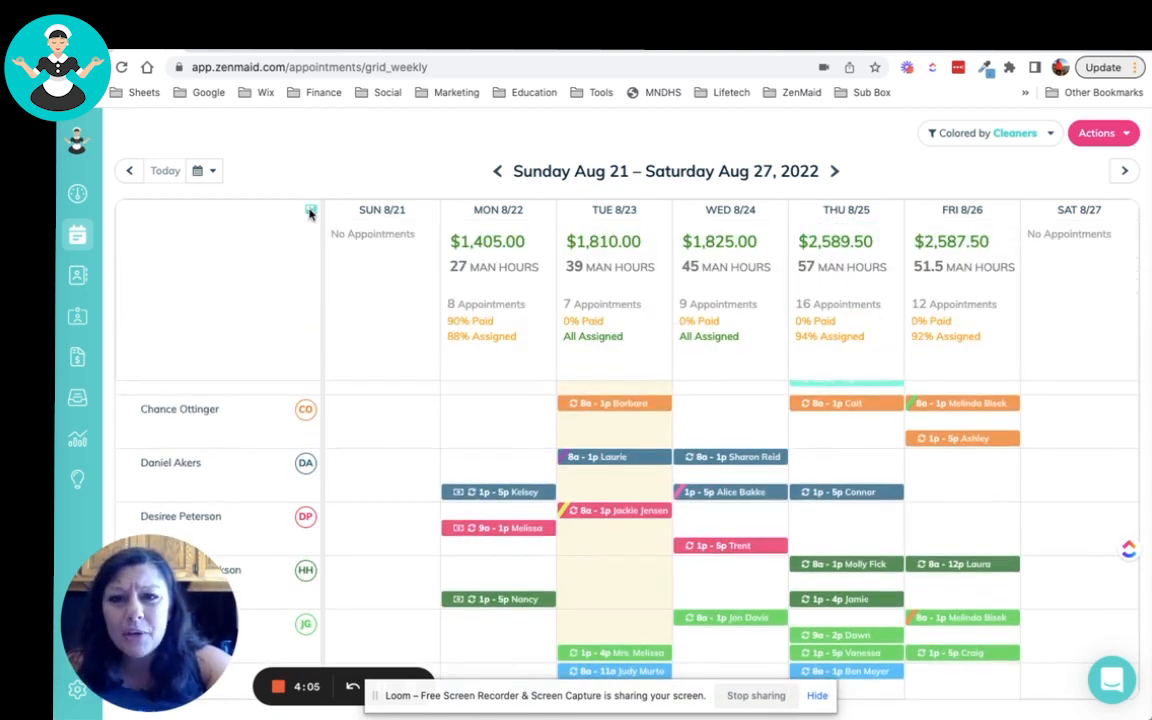
mouse_move(384, 324)
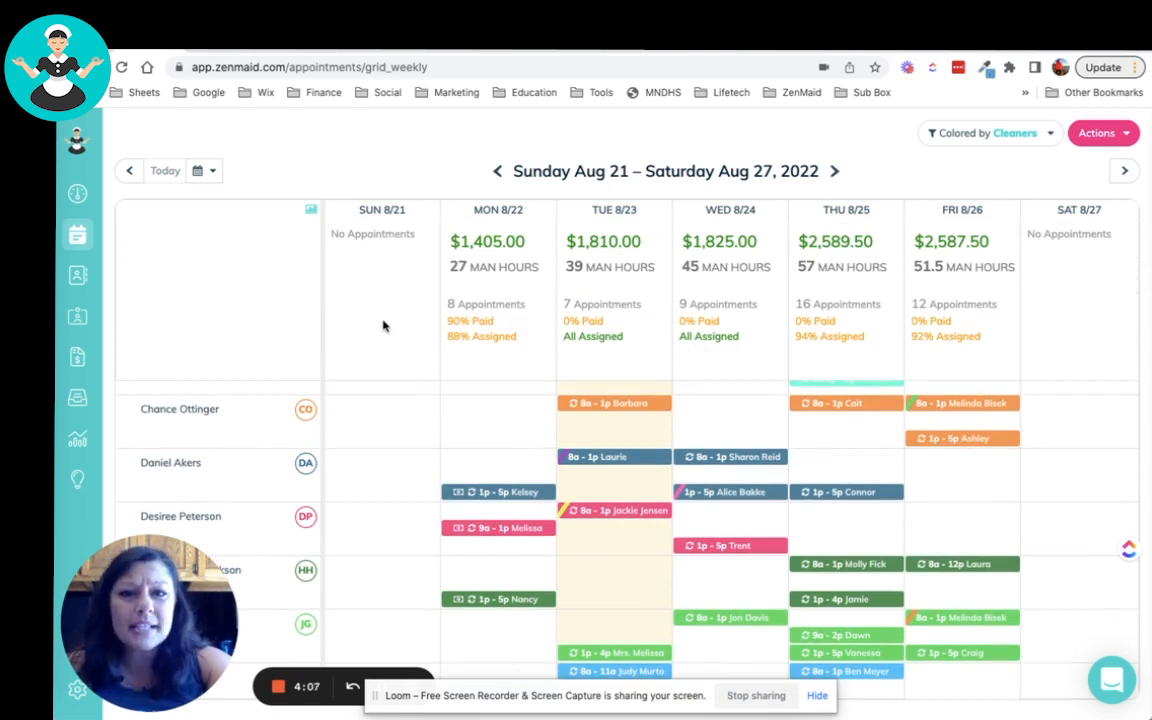
mouse_move(386, 330)
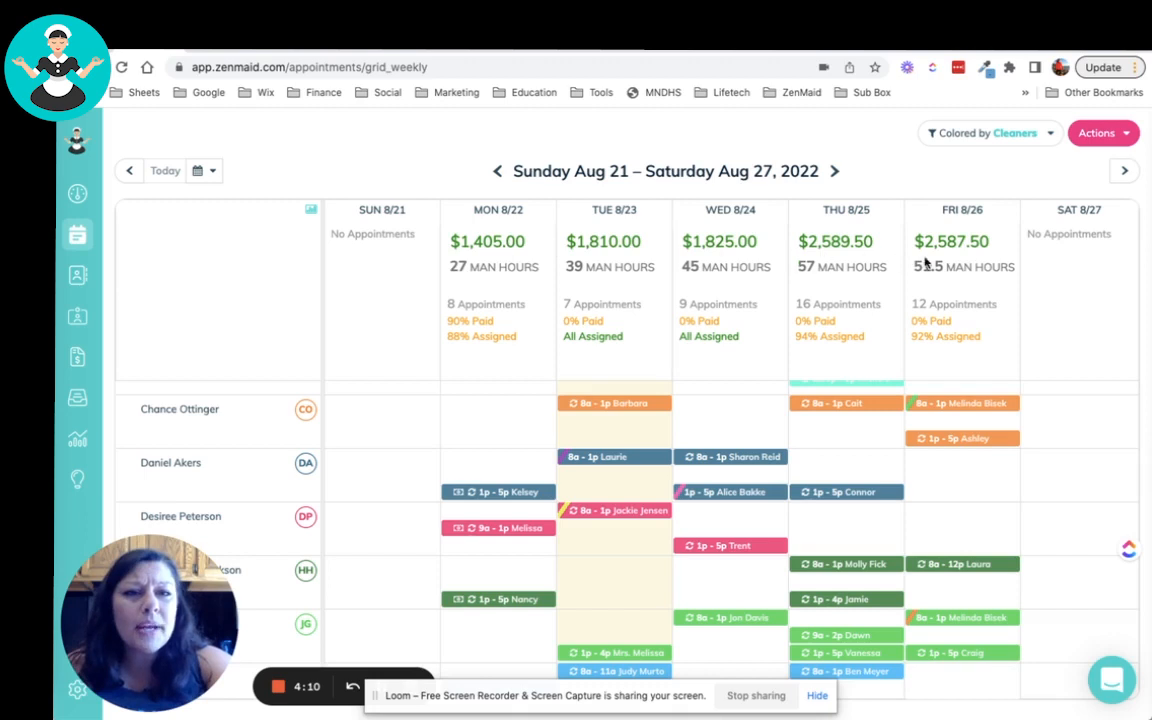
mouse_move(436, 316)
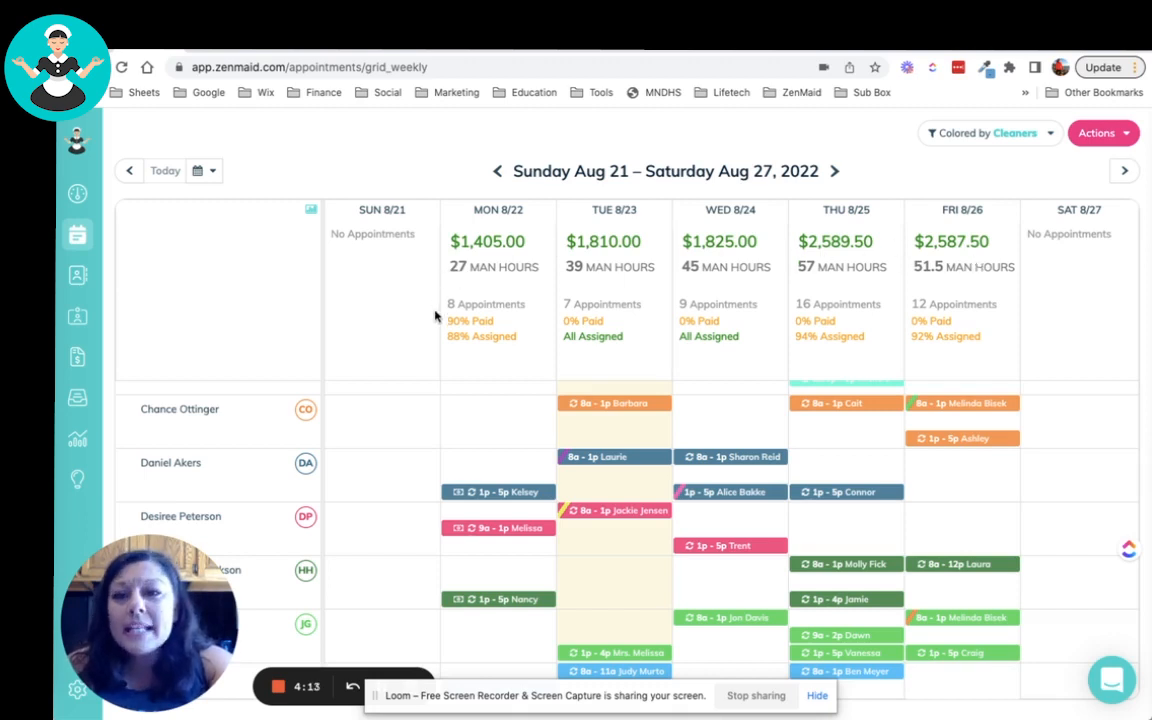
mouse_move(378, 308)
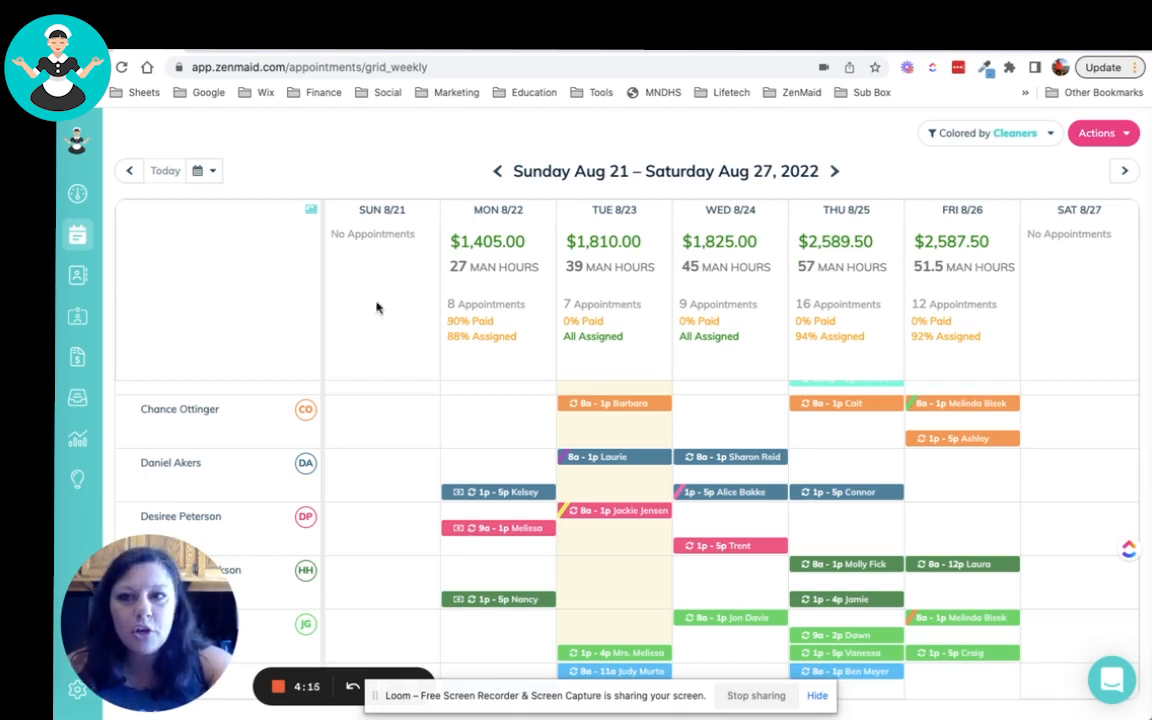
click(76, 234)
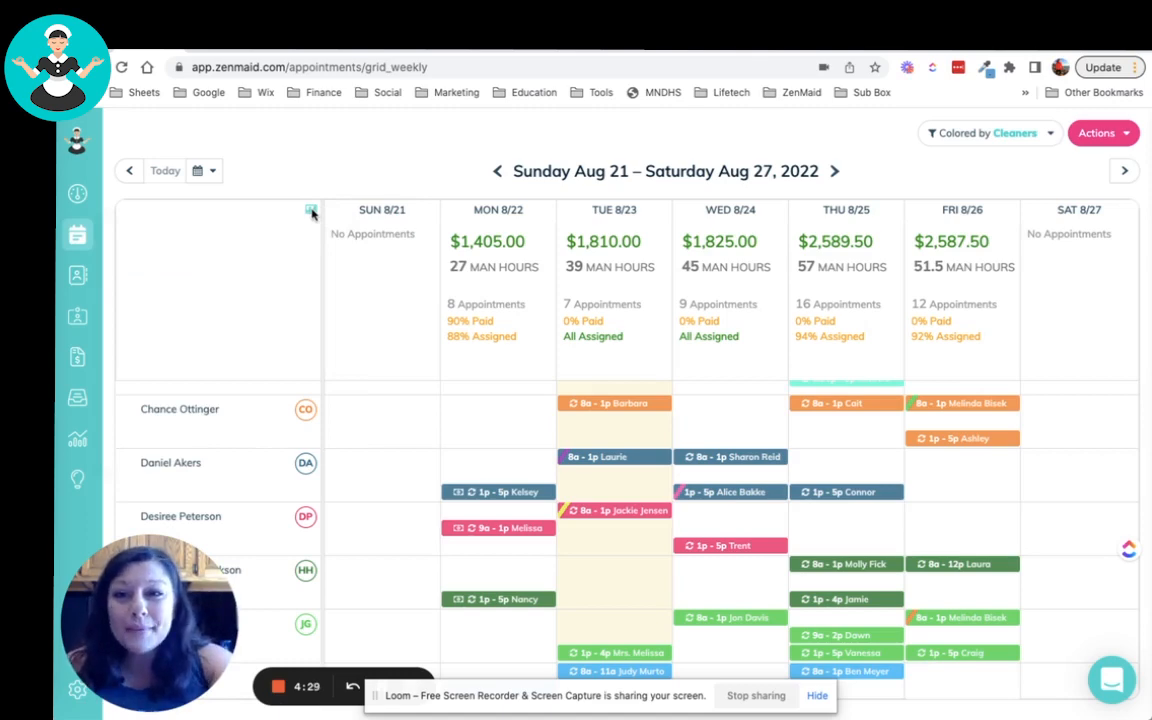
Collapse the daily summary so only the cleaners' appointment rows remain
click(312, 210)
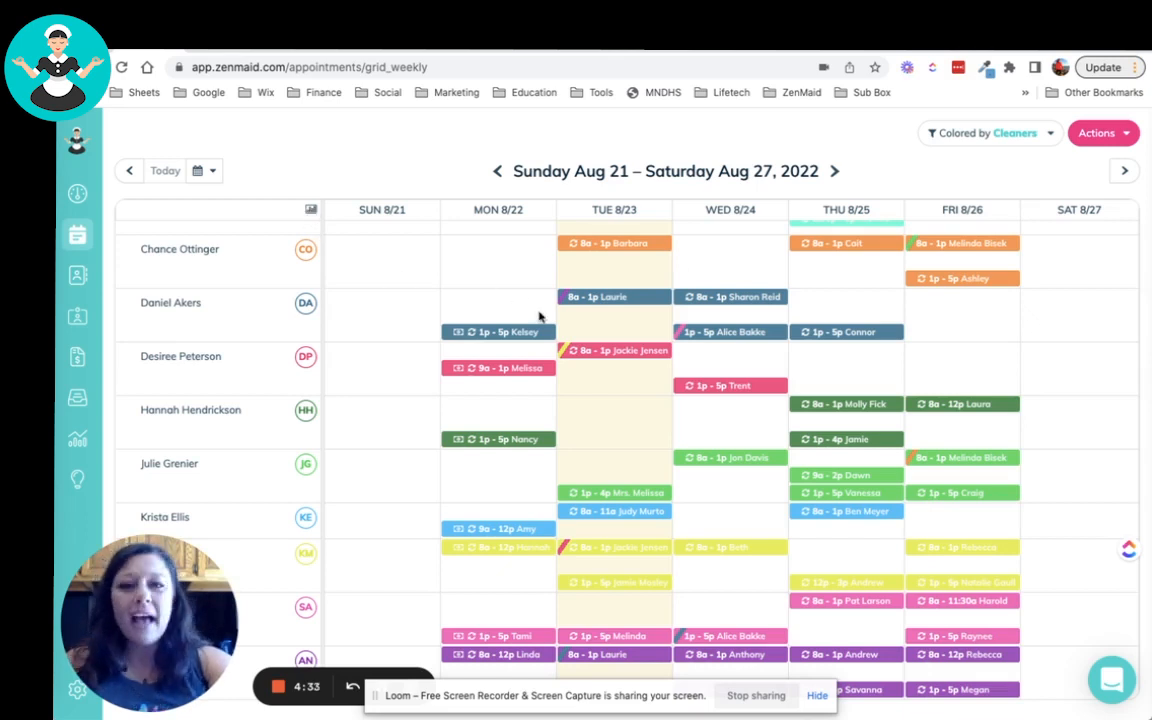
mouse_move(320, 628)
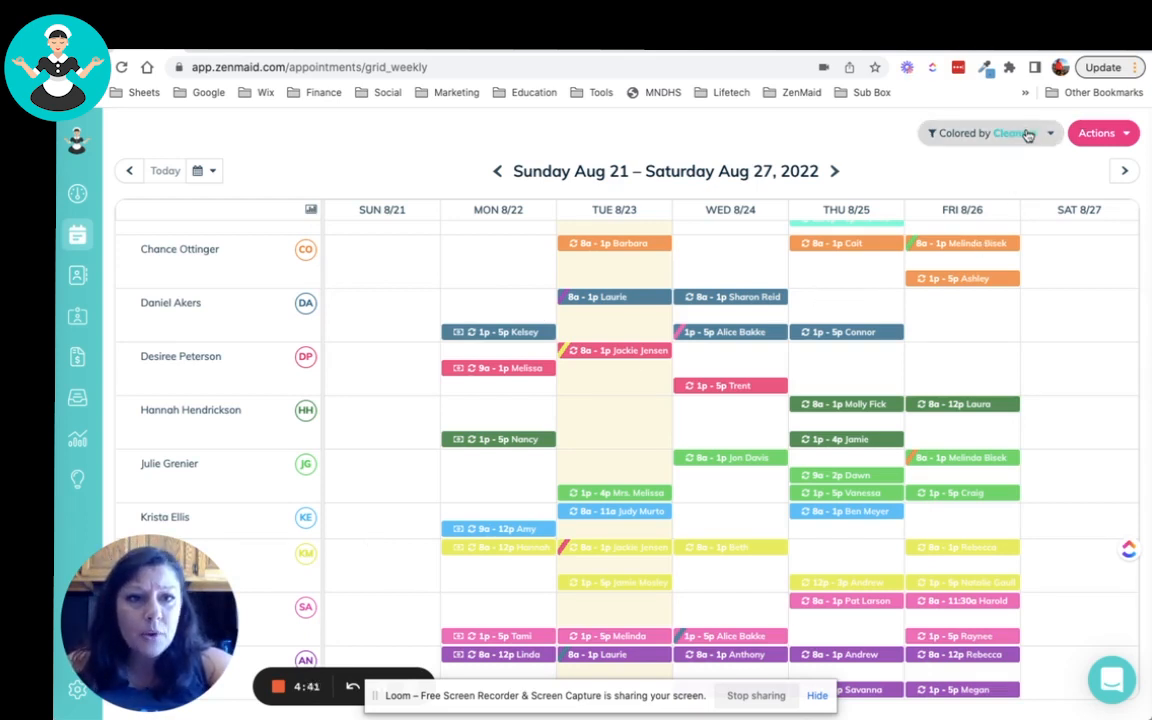
Switch appointment colouring from 'Colored by Cleaners' to 'Color by Paid/Unpaid'
click(988, 132)
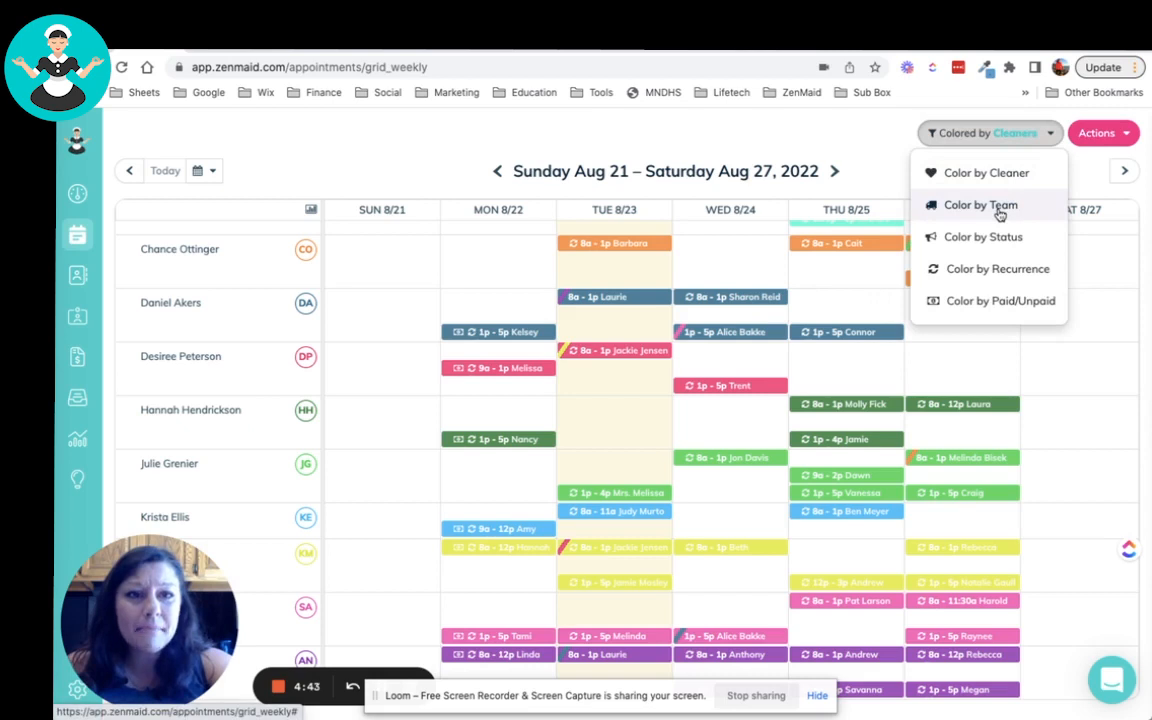
mouse_move(988, 276)
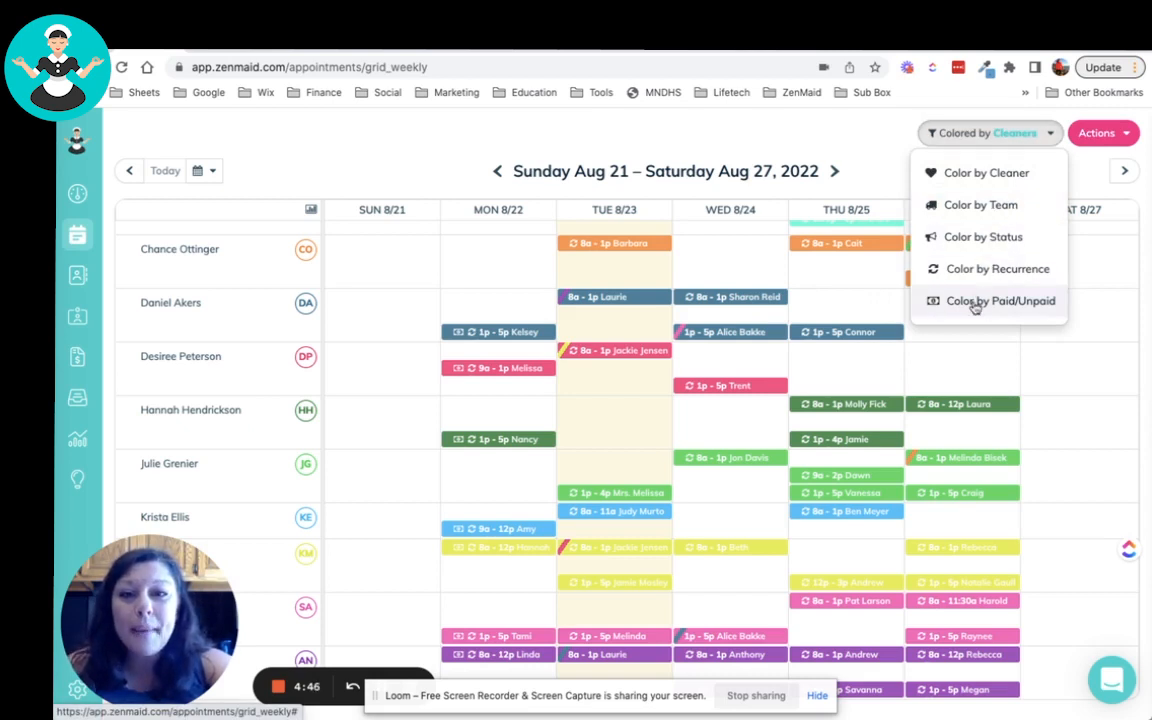
click(1000, 300)
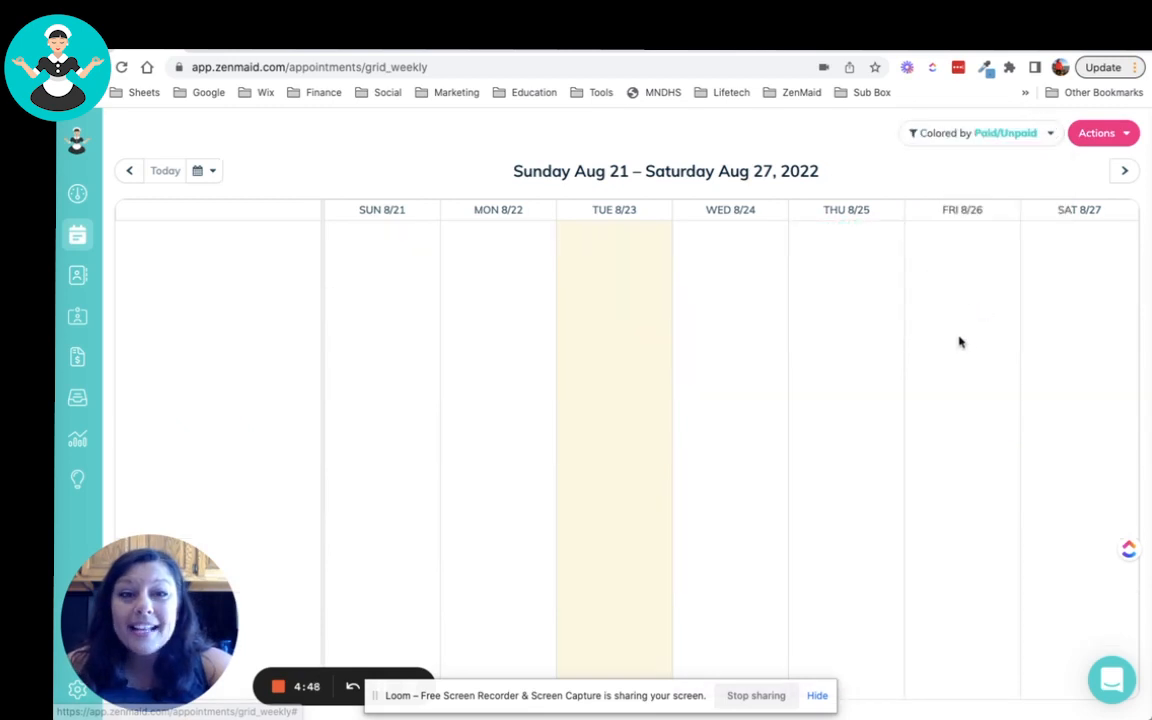
mouse_move(500, 504)
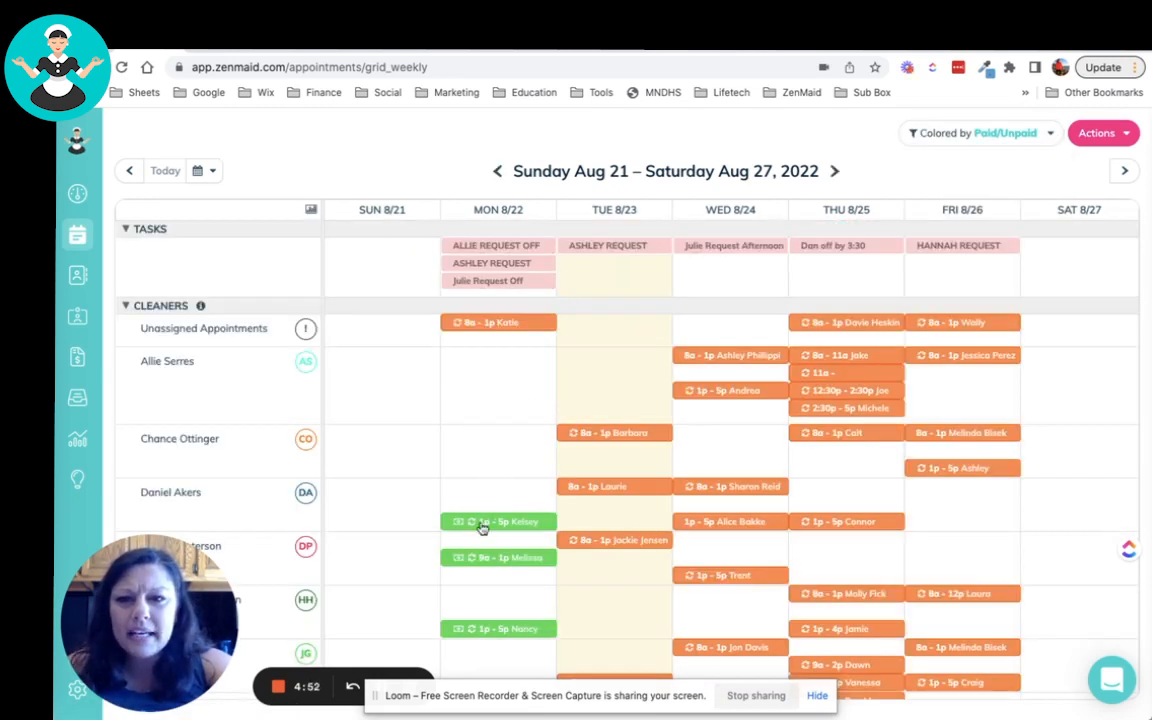
scroll(down, 3)
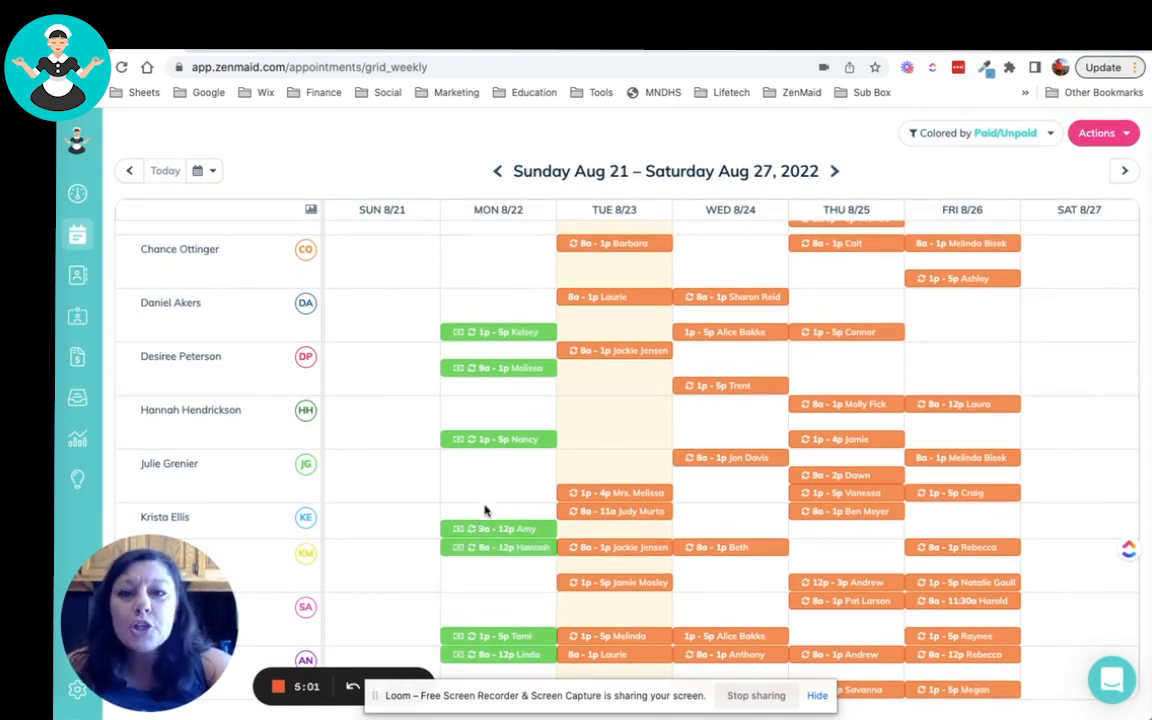
mouse_move(456, 672)
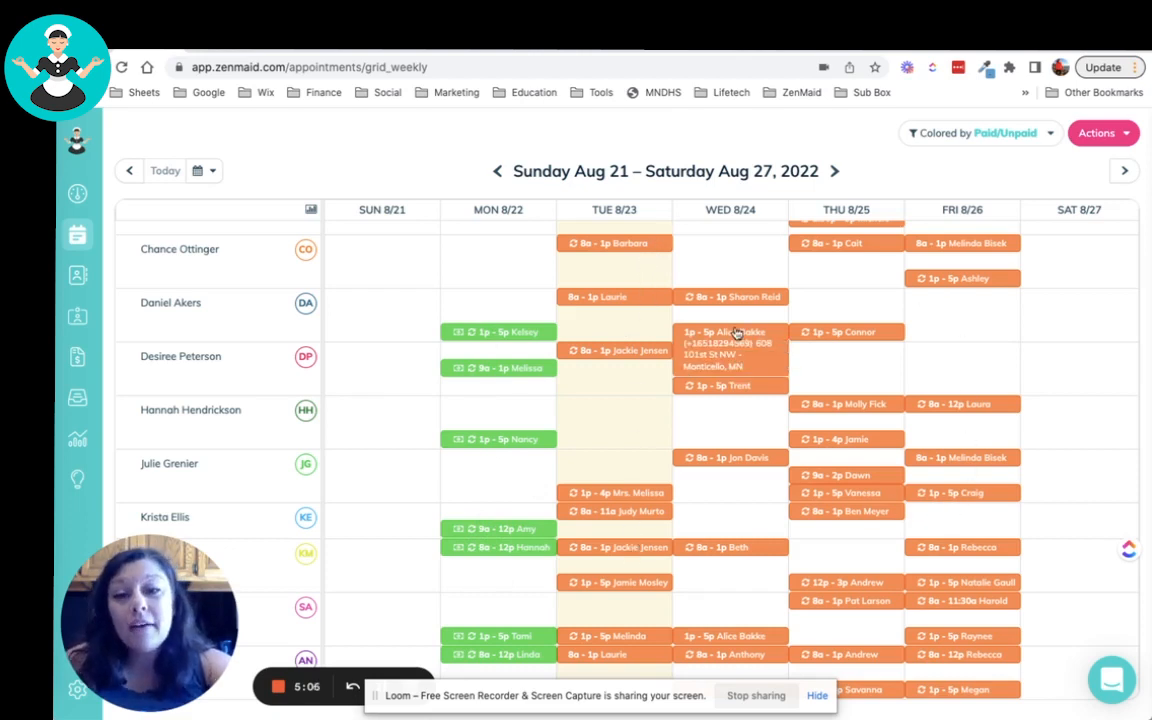
mouse_move(970, 108)
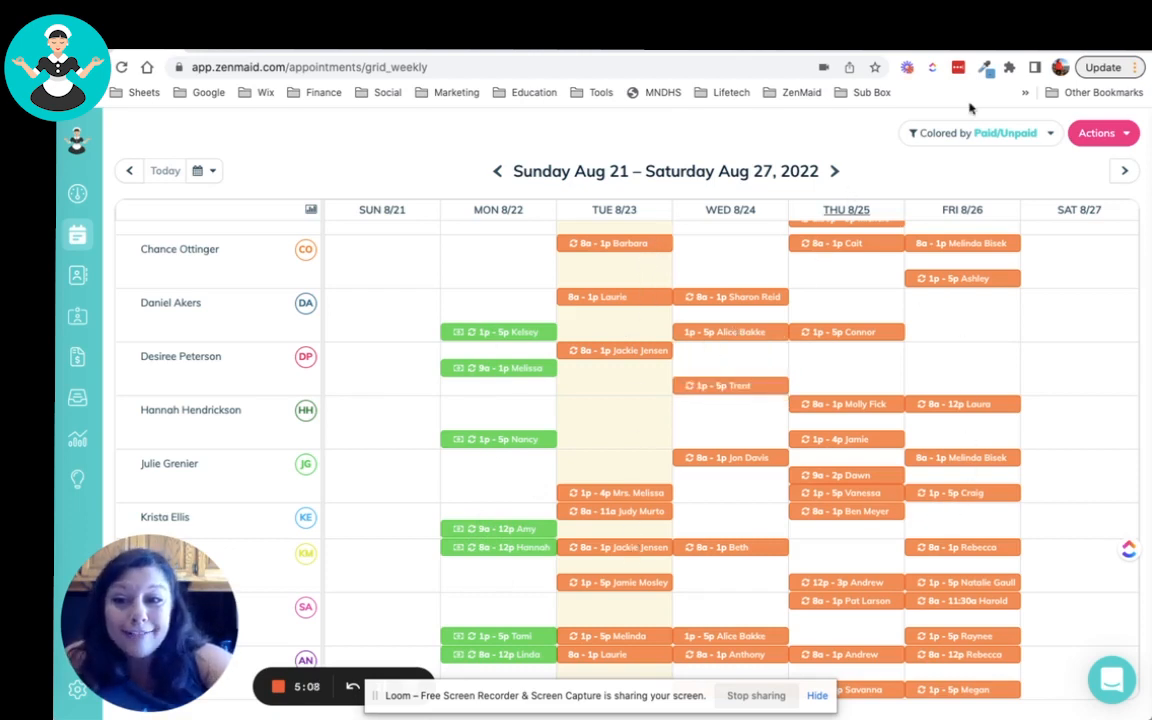
Change the colouring back to 'Color by Cleaner'
click(980, 132)
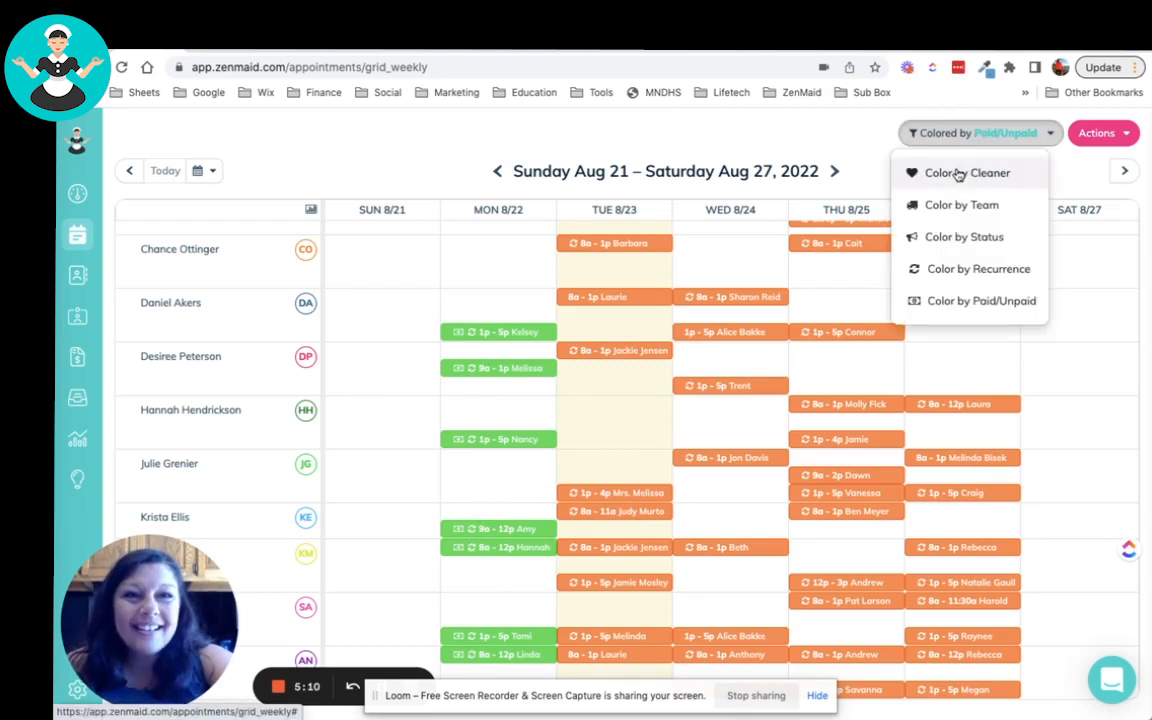
click(968, 172)
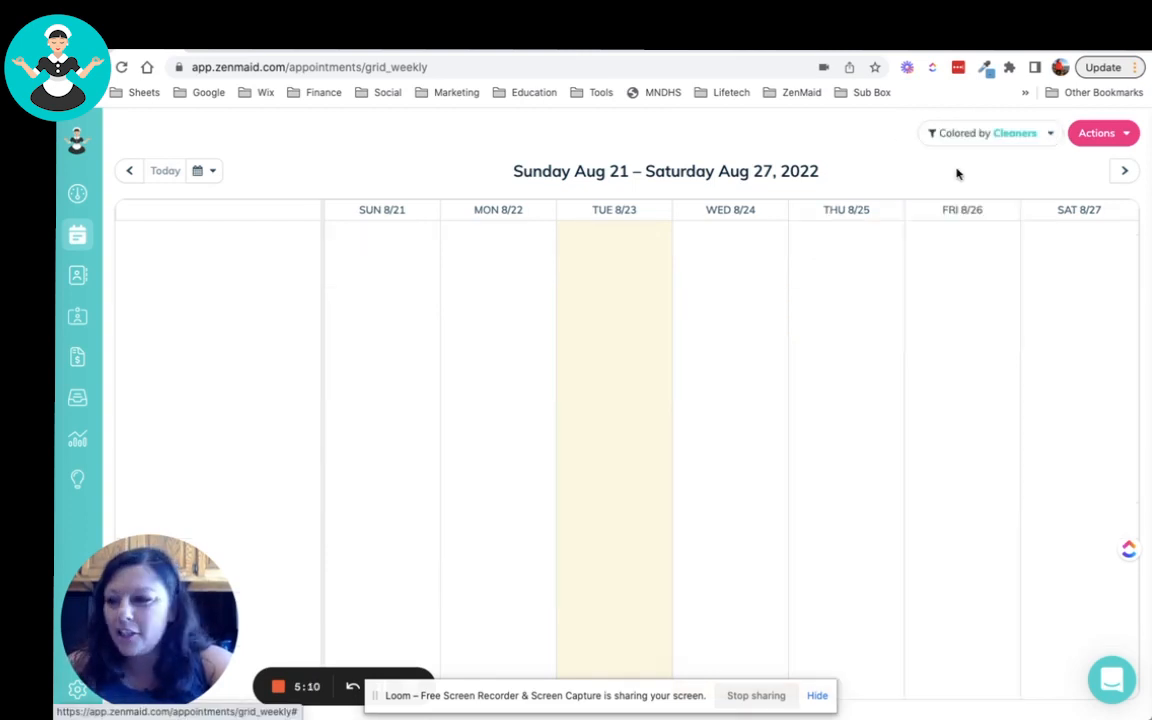